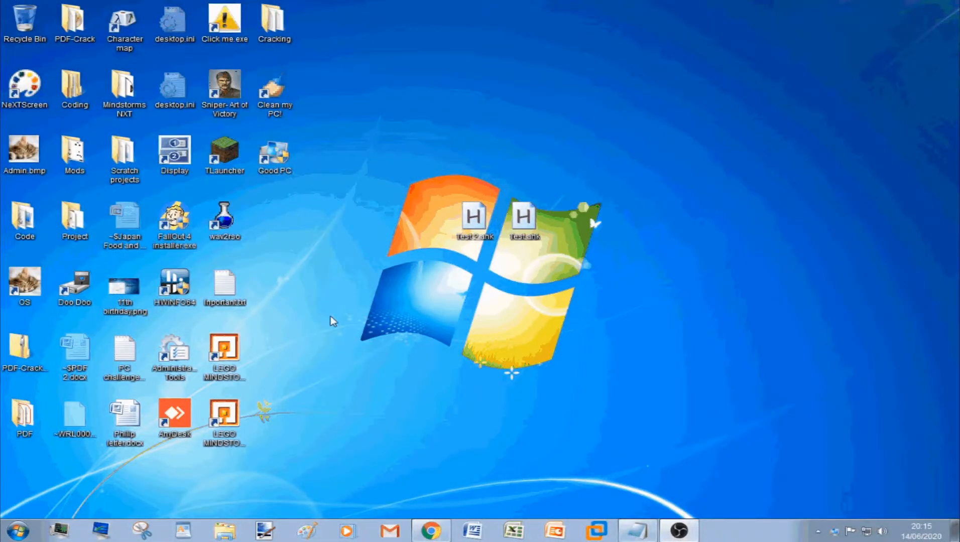
Step: Go to the tiny.cc/mvitqz MediaFire link for filetypesman-x64.exe in the browser
drag(332, 321, 936, 146)
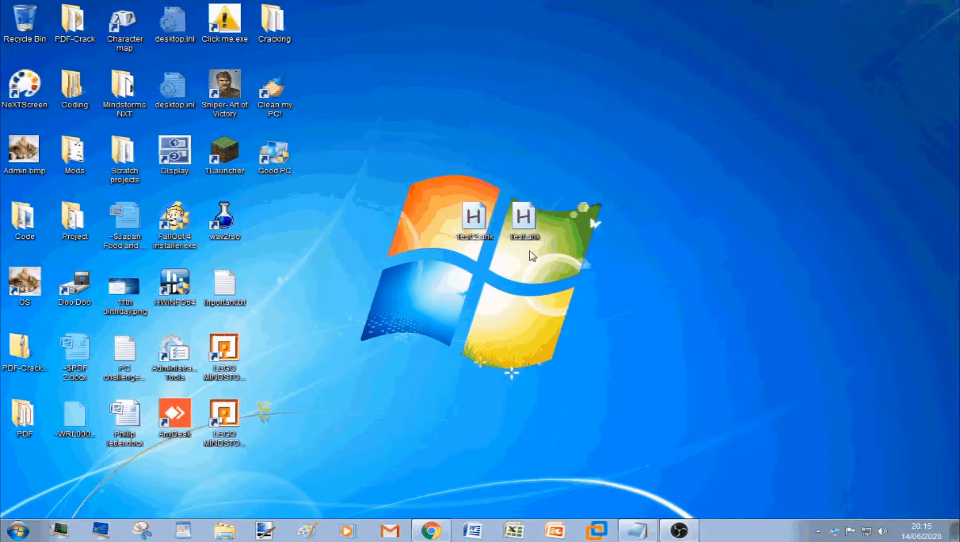
mouse_move(412, 284)
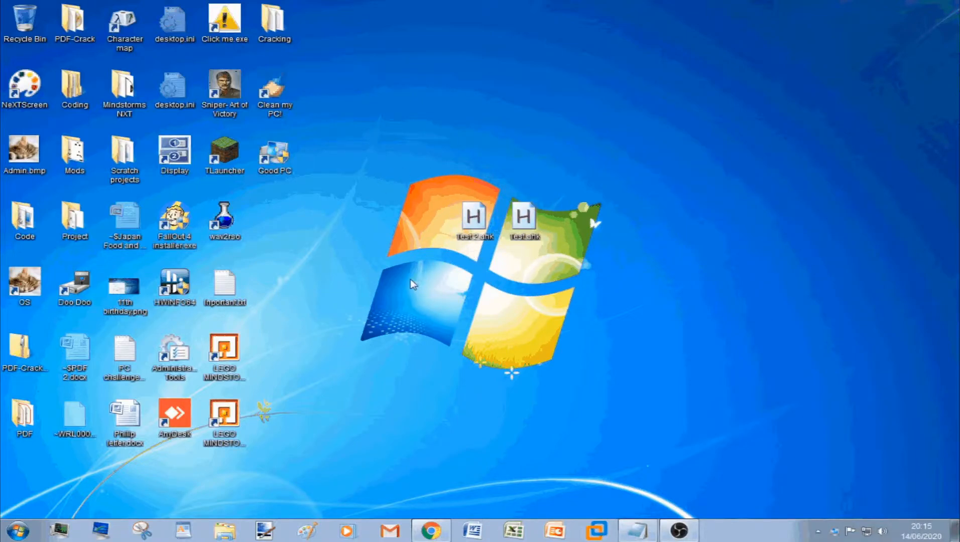
mouse_move(382, 348)
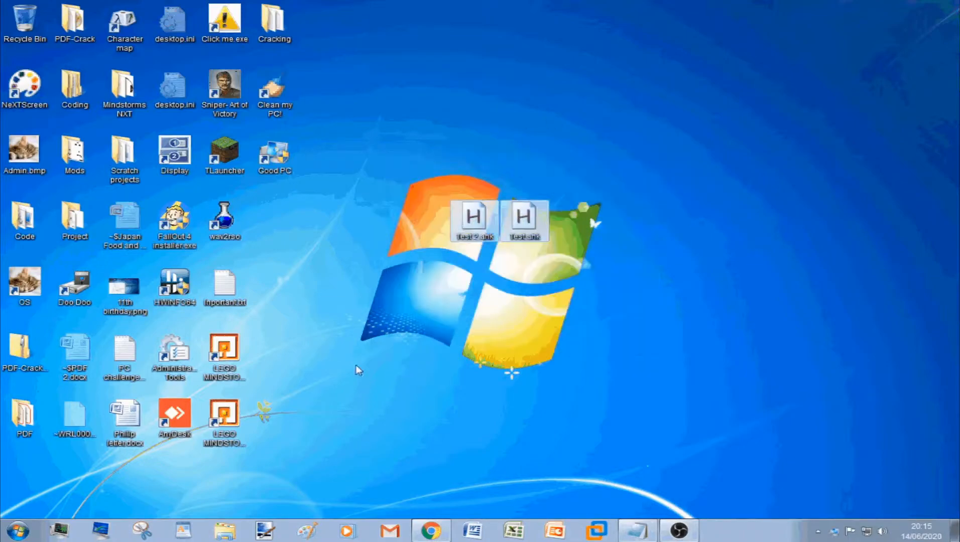
mouse_move(666, 263)
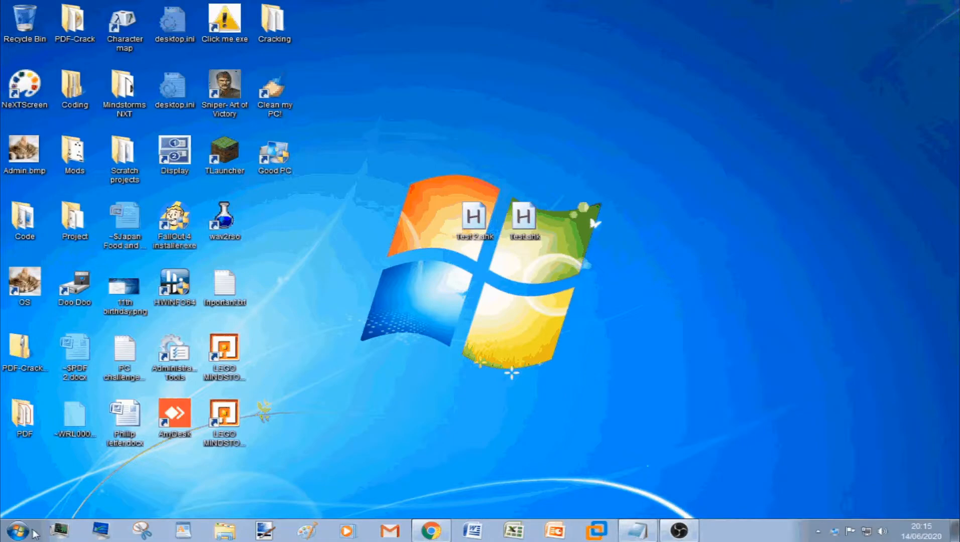
click(16, 529)
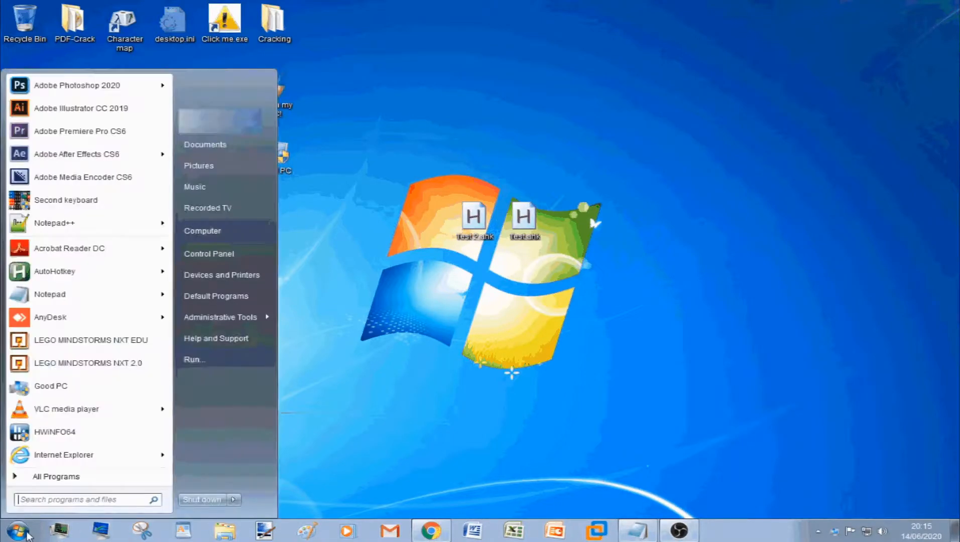
mouse_move(89, 130)
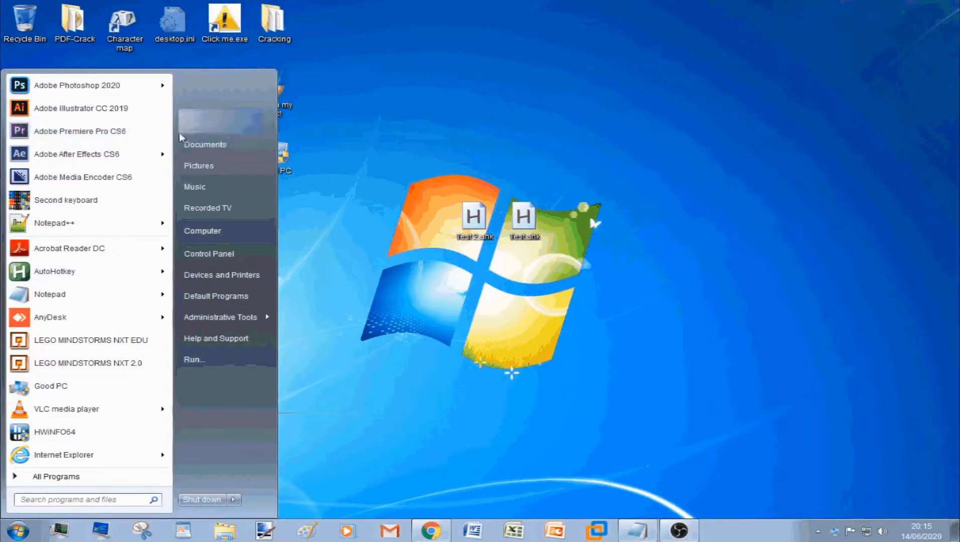
mouse_move(79, 131)
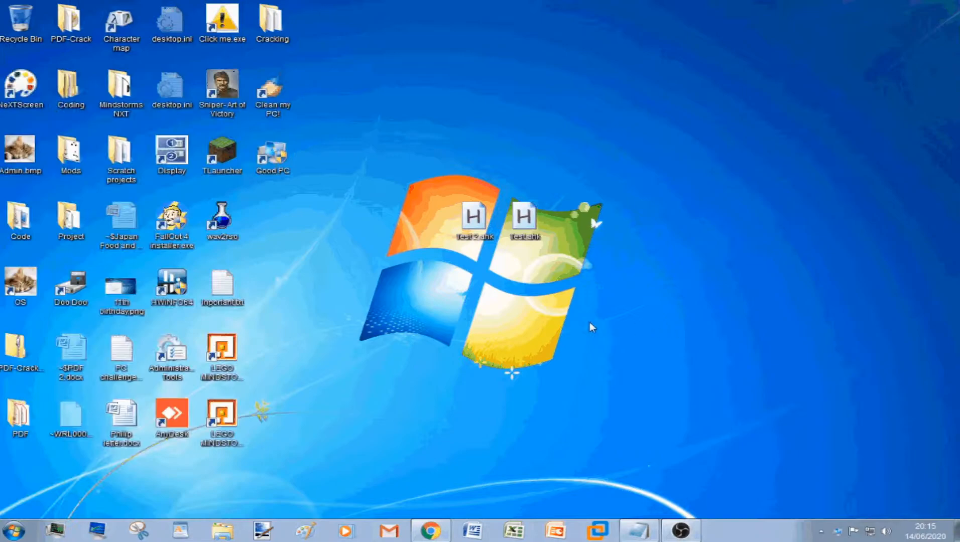
mouse_move(555, 330)
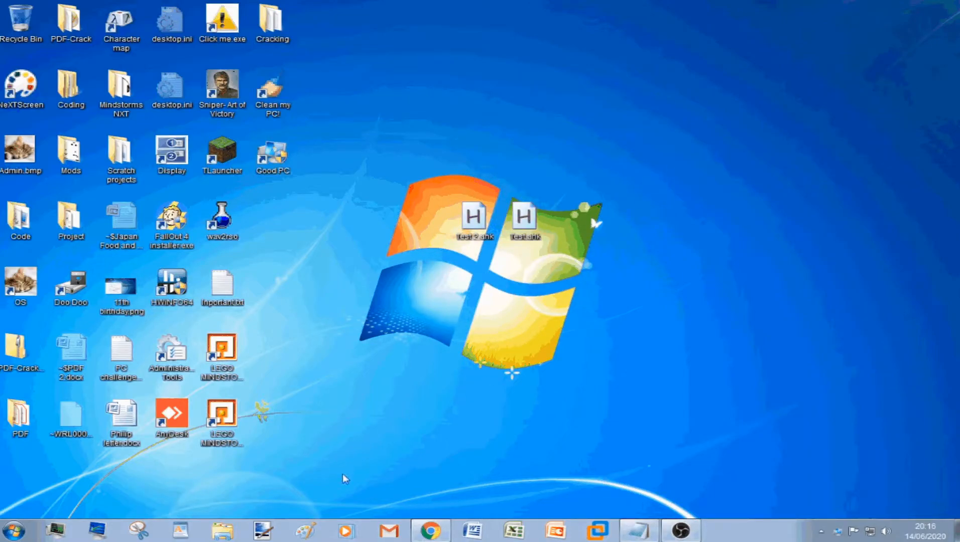
mouse_move(383, 321)
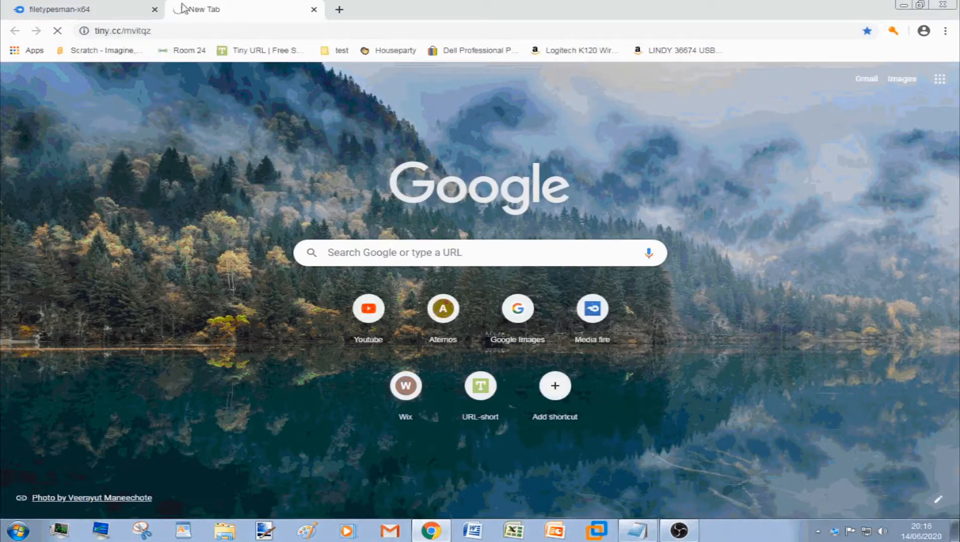
click(155, 9)
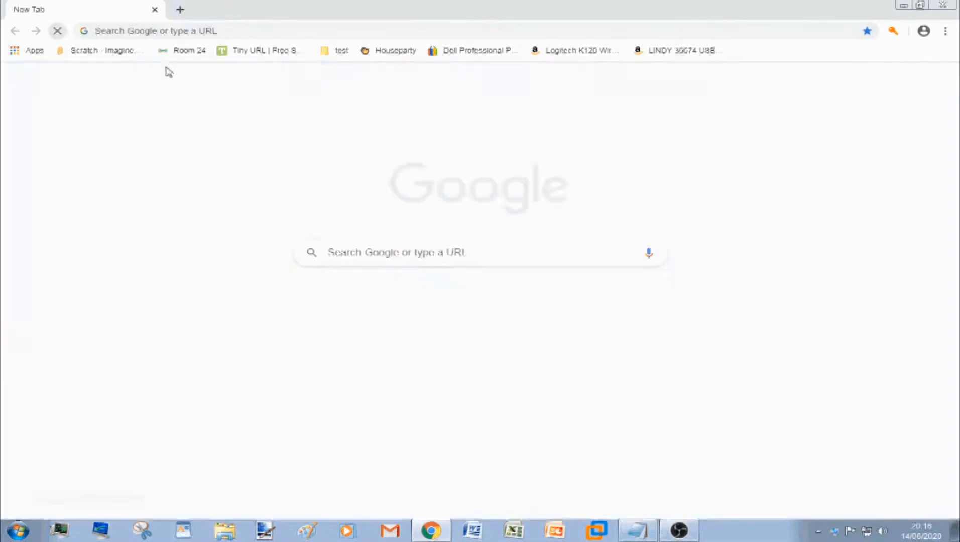
text(tiny.cc/mvitqz)
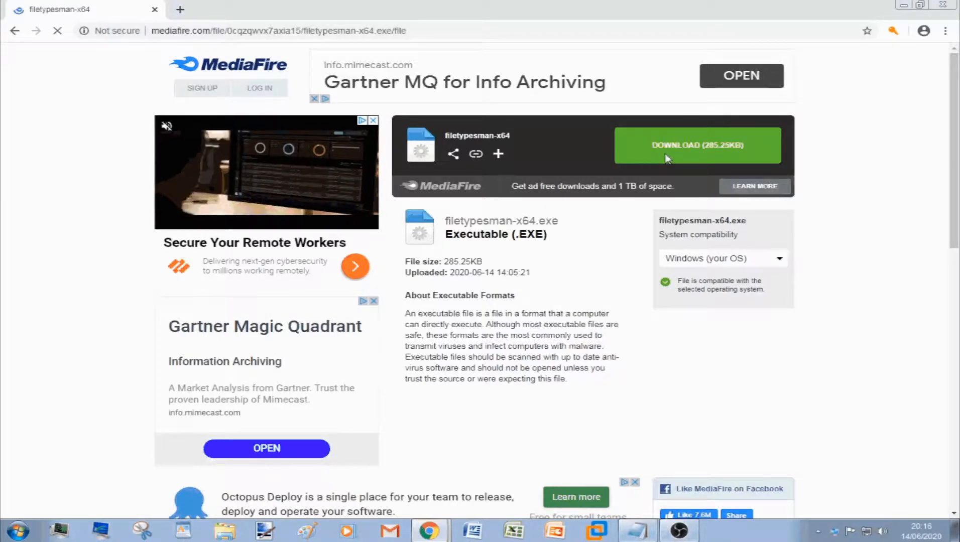
Step: Download filetypesman-x64.exe and keep it despite the browser's warning
click(697, 145)
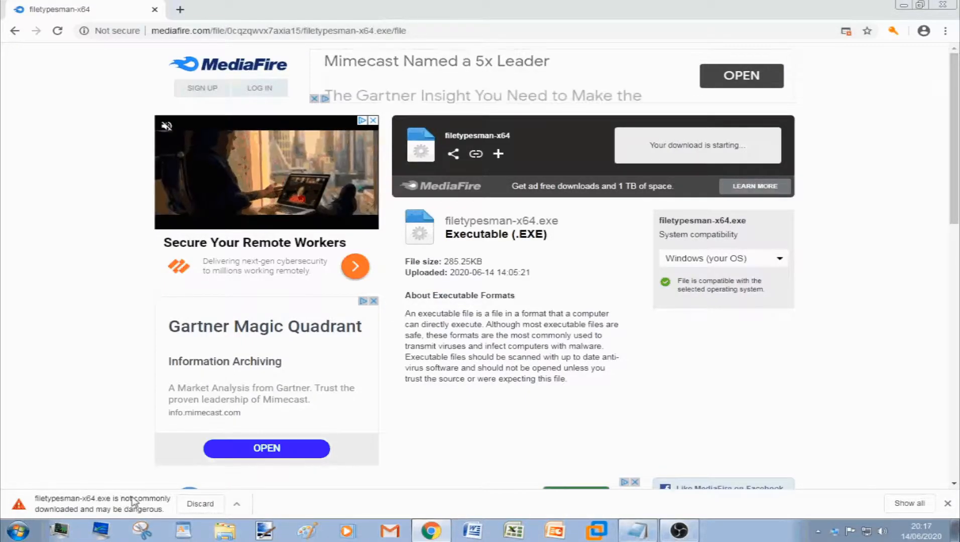
click(236, 504)
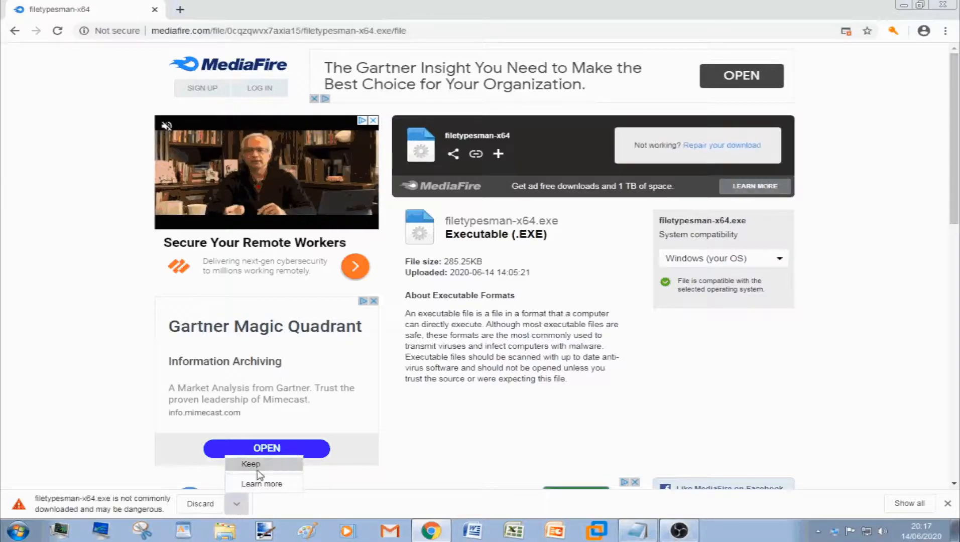
click(250, 464)
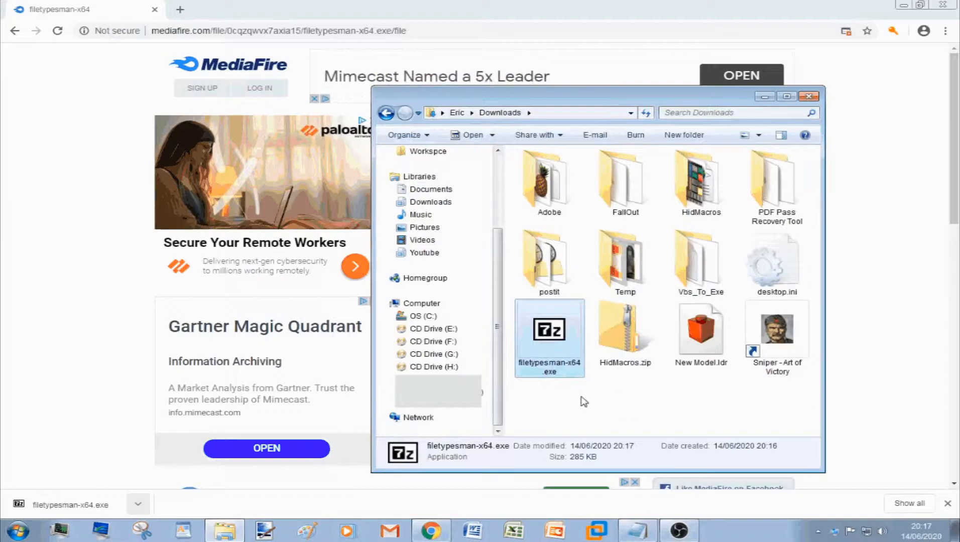
Step: Scan filetypesman-x64.exe for viruses with Avast and dismiss the no-issues notice
right_click(548, 337)
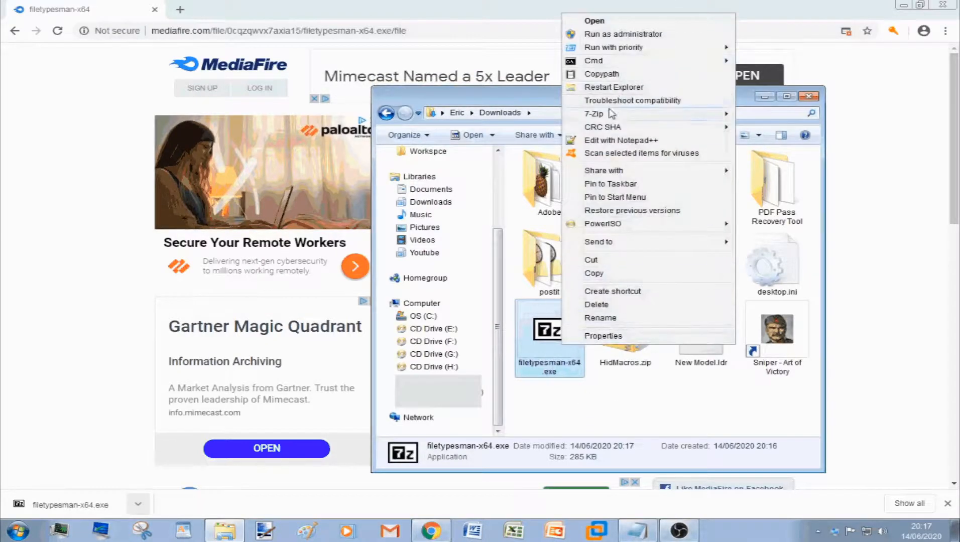
click(597, 419)
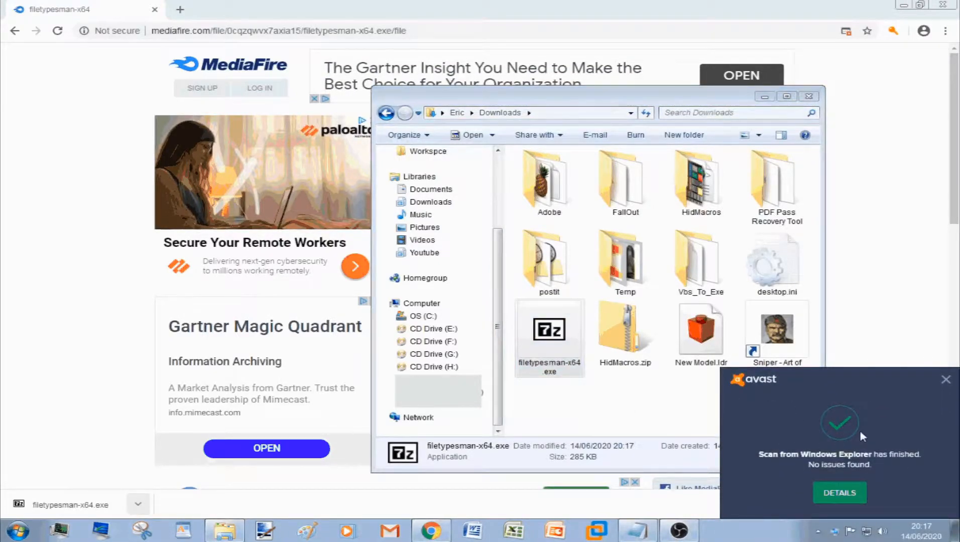
click(549, 330)
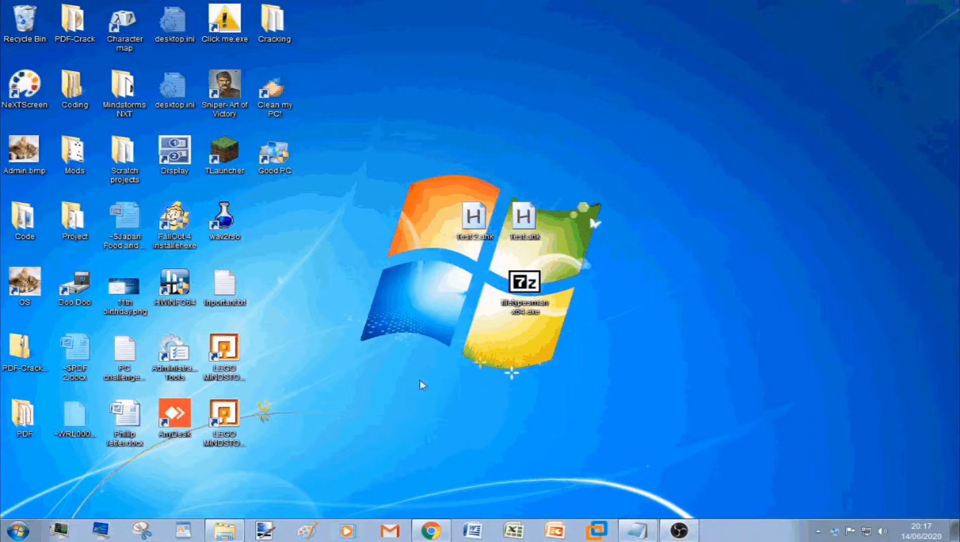
Step: Run the filetypesman-x64.exe self-extractor and start extracting to the desktop
double_click(525, 294)
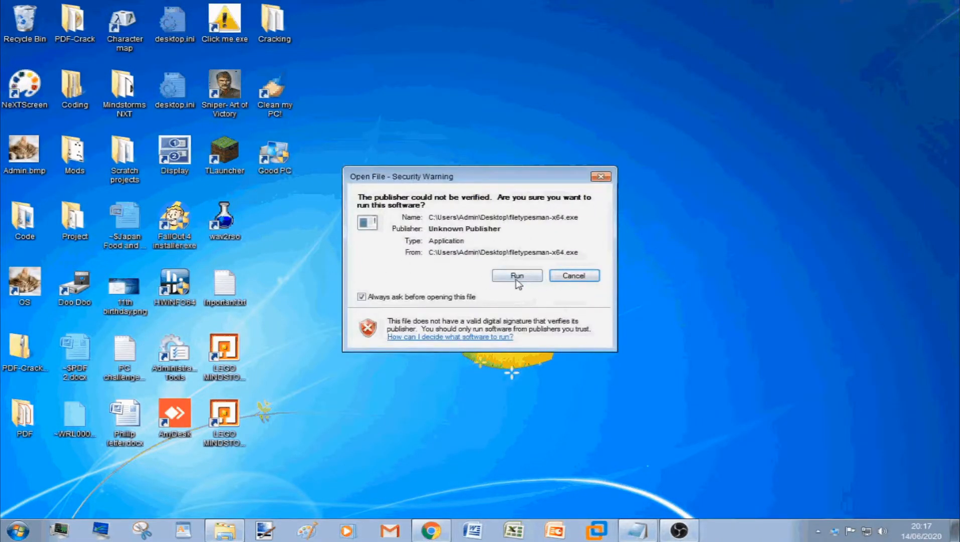
click(516, 276)
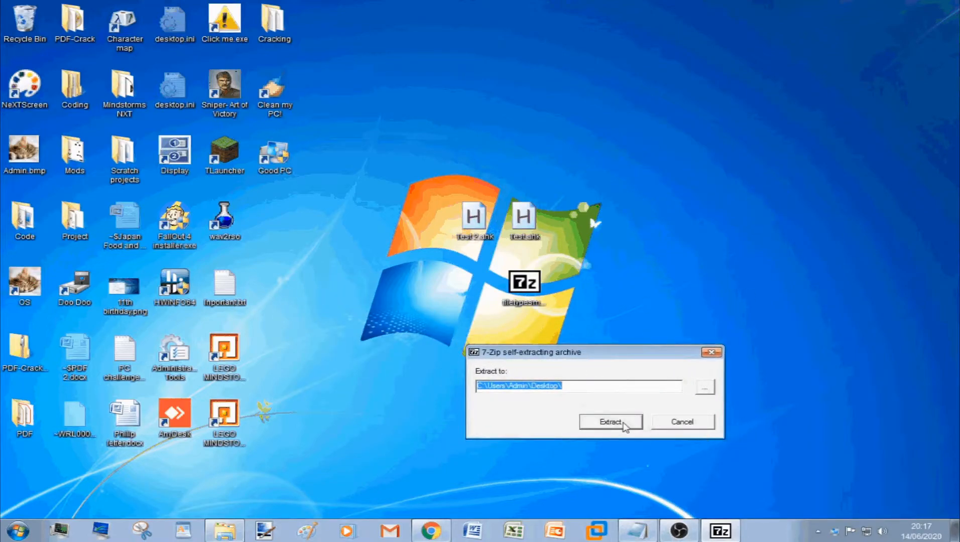
click(609, 422)
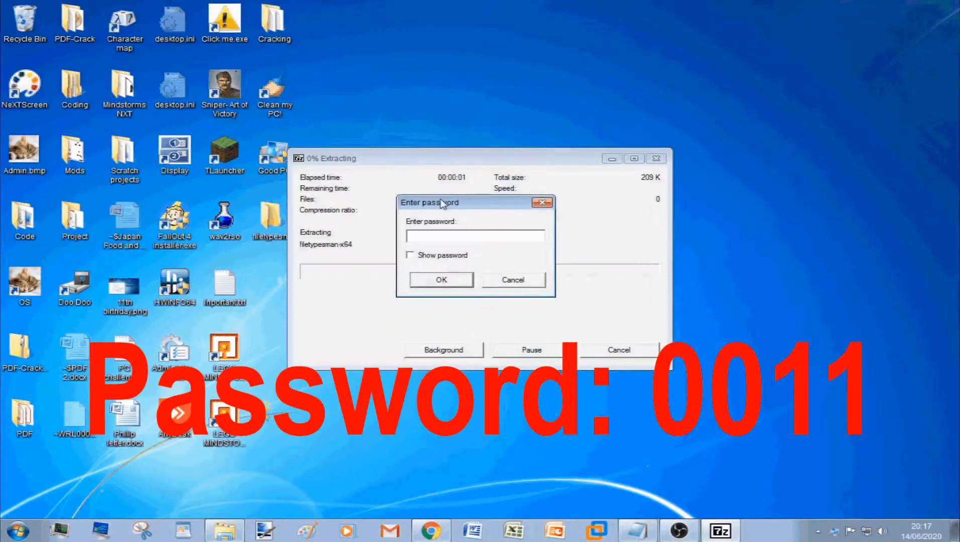
click(409, 255)
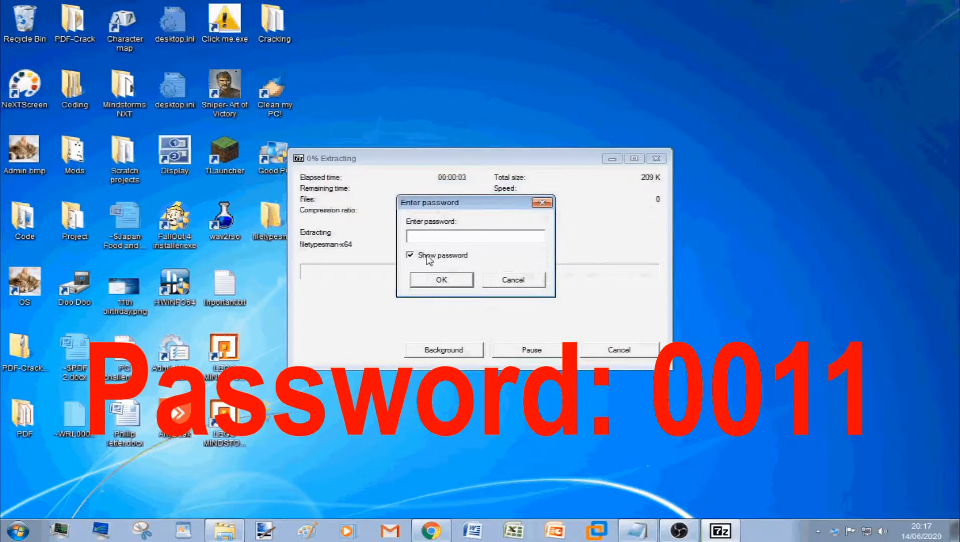
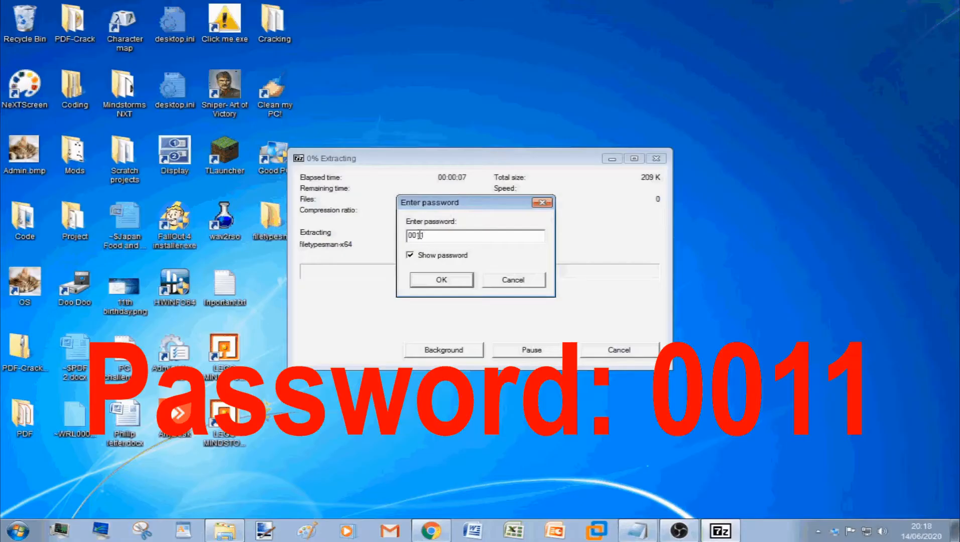
click(440, 280)
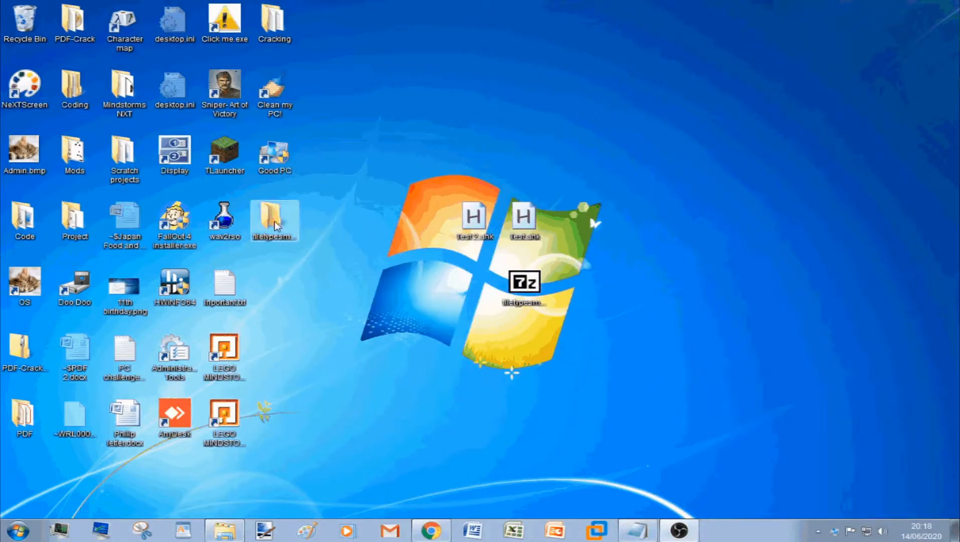
Step: Launch FileTypesMan from the extracted folder and approve the User Account Control prompt
double_click(274, 219)
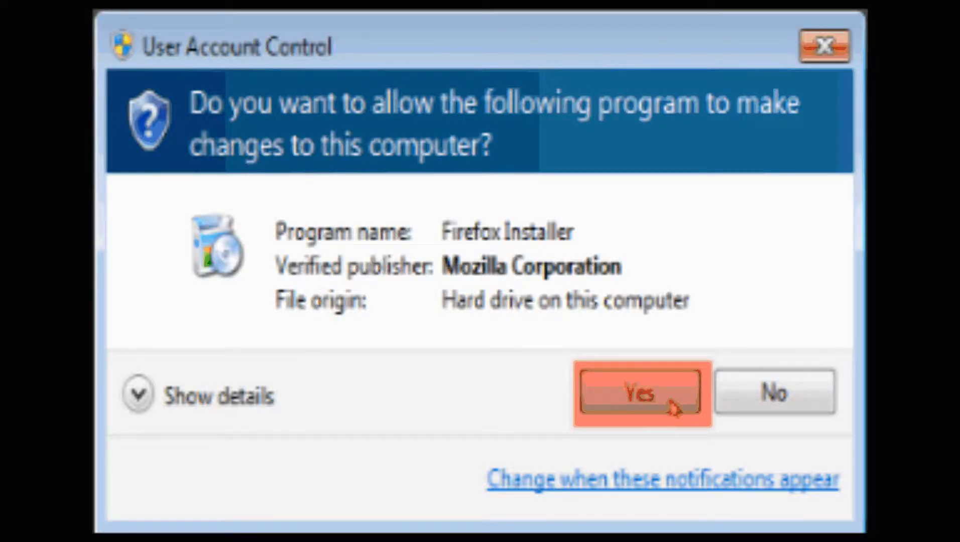
click(640, 392)
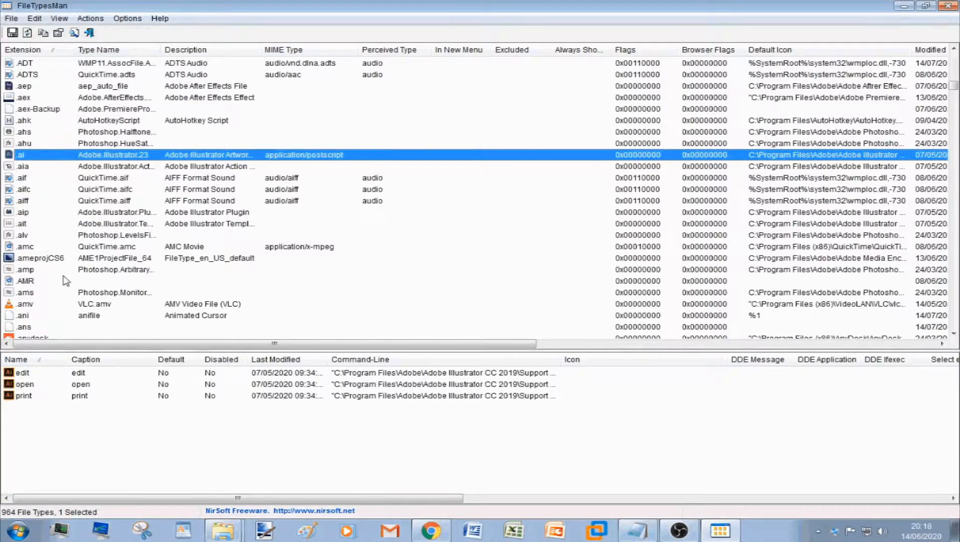
Step: Scroll the file type list and bring up the Find search box
scroll(down, 3)
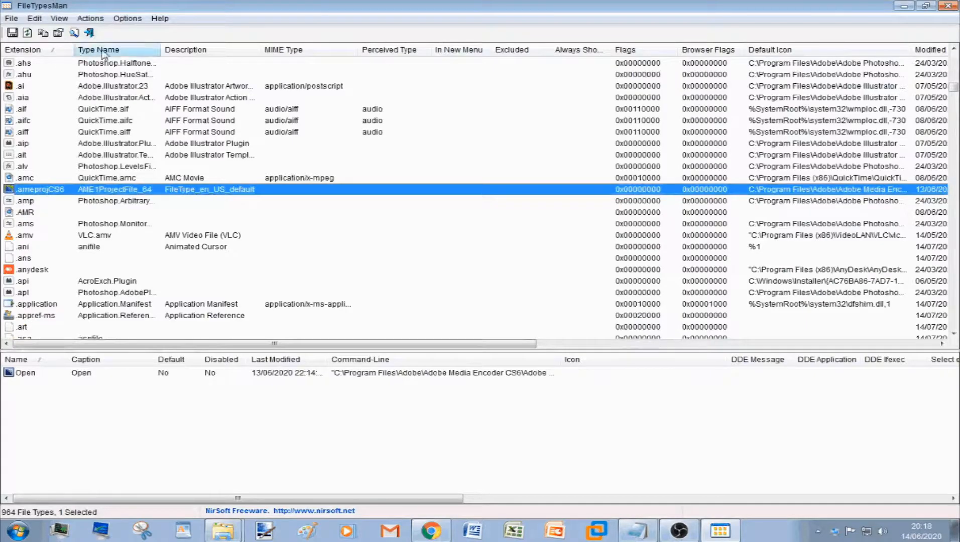
scroll(down, 3)
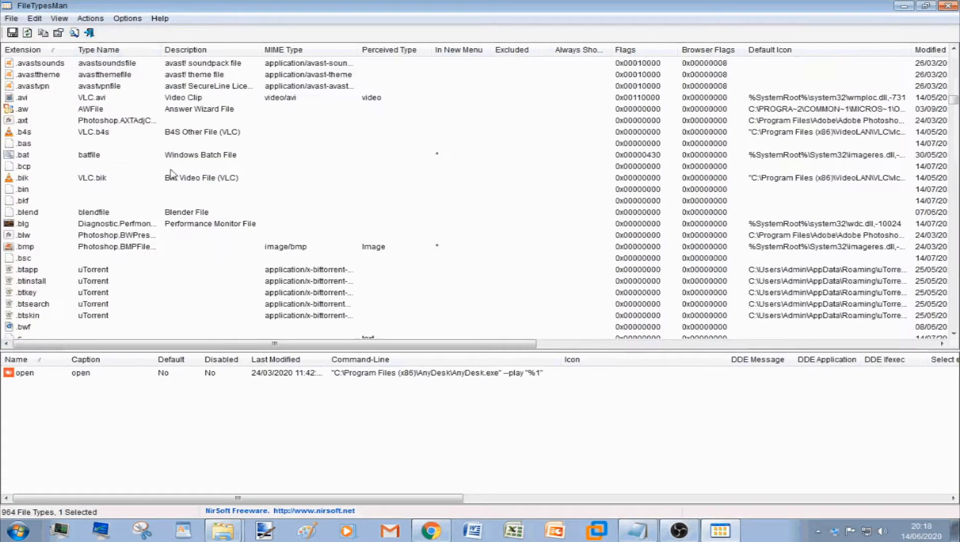
mouse_move(99, 196)
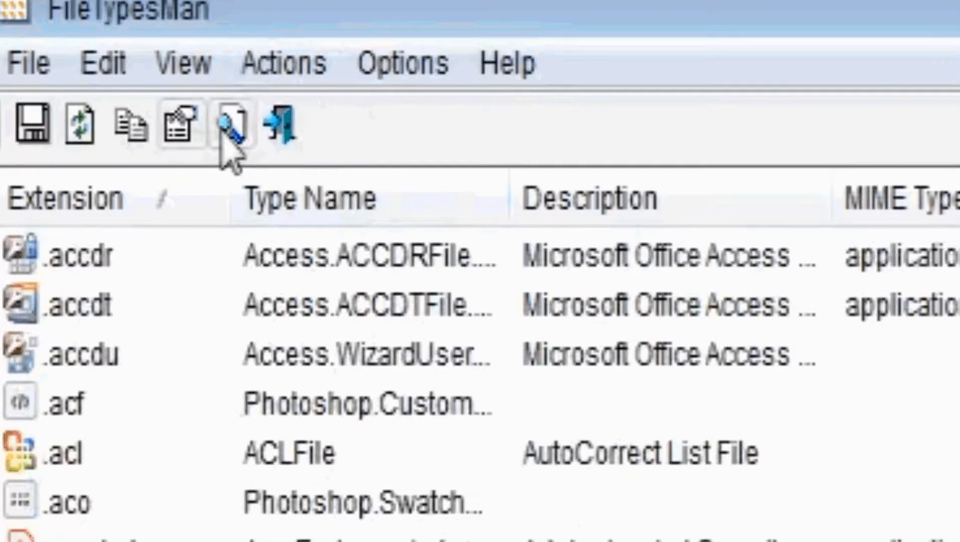
click(230, 125)
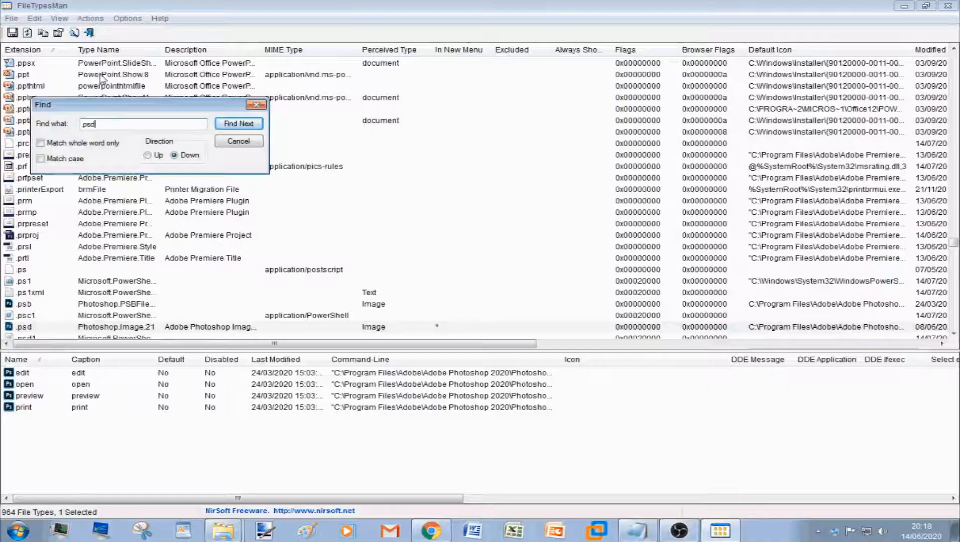
Step: Search for 'ahk' to locate the AutoHotkey Script file type, then close Find
click(239, 123)
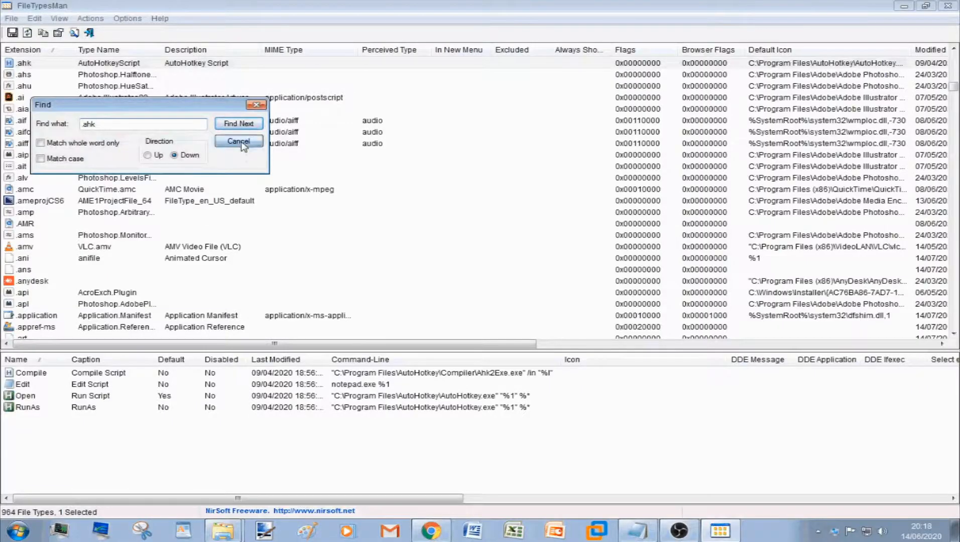
click(239, 141)
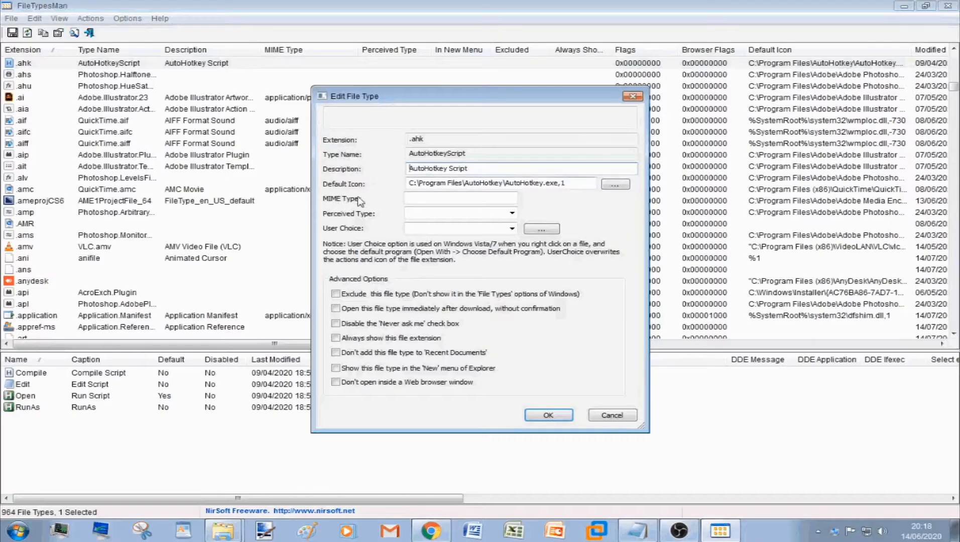
click(611, 414)
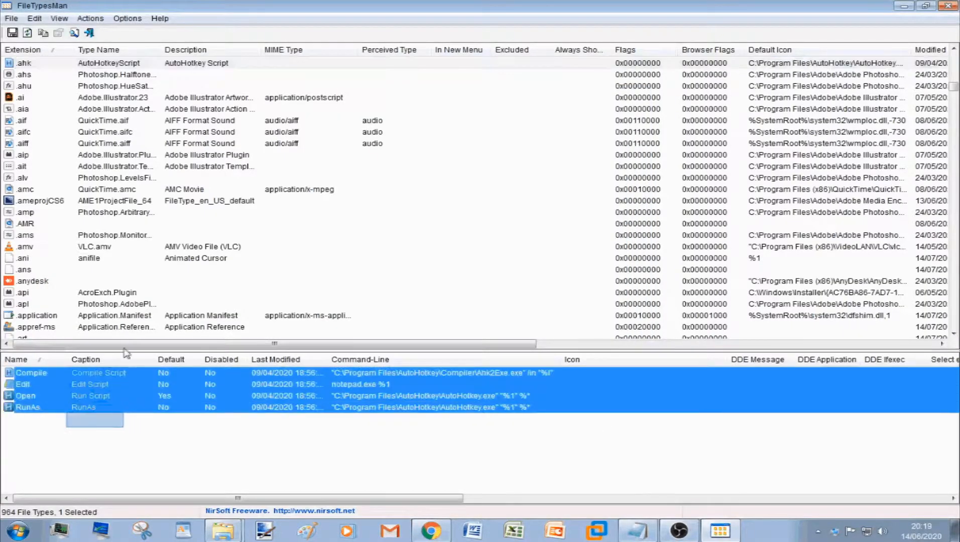
double_click(24, 63)
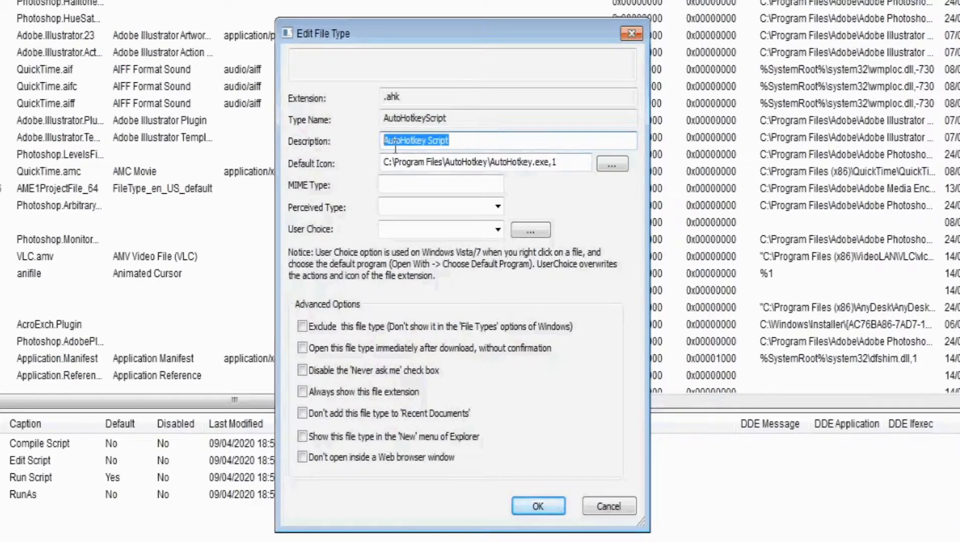
right_click(484, 163)
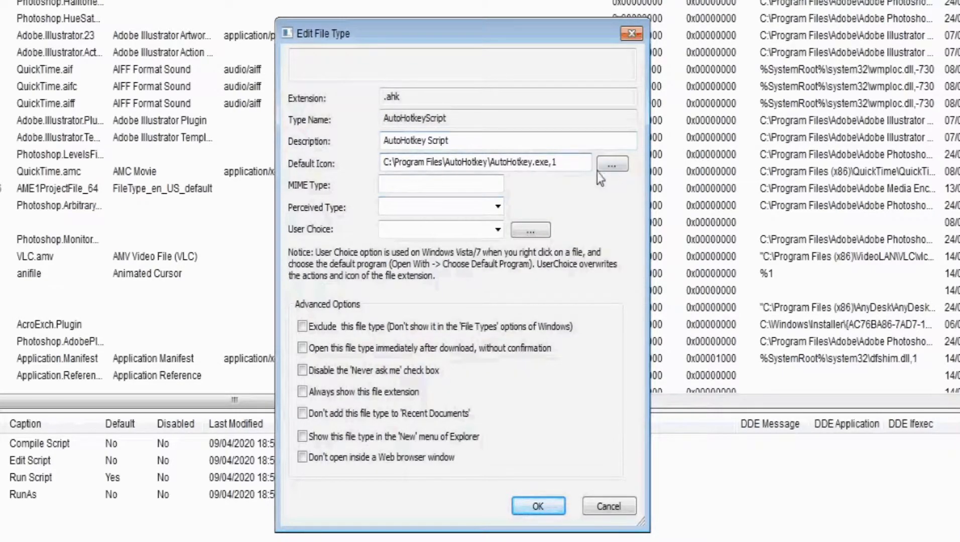
Step: Browse for a default icon source, first loading icons from FileTypesMan.exe
click(610, 164)
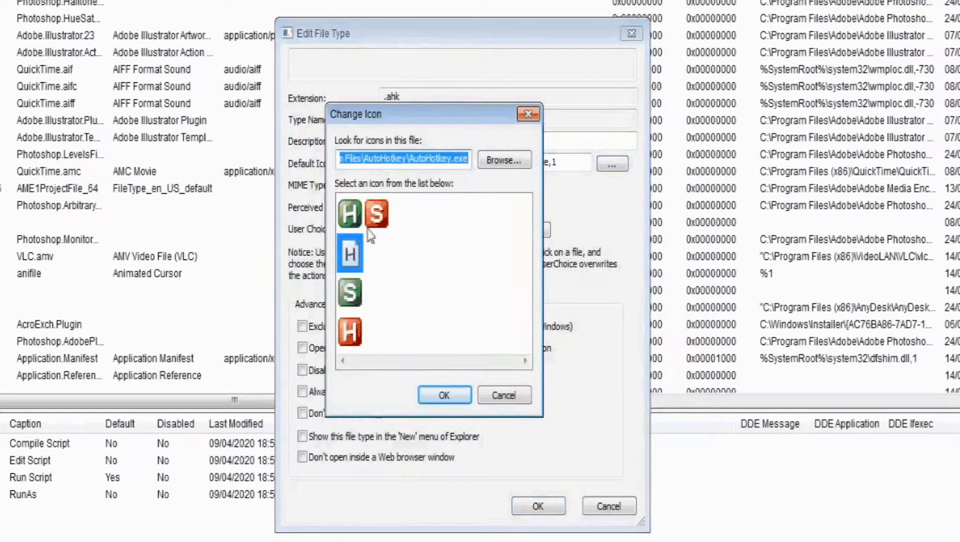
click(503, 160)
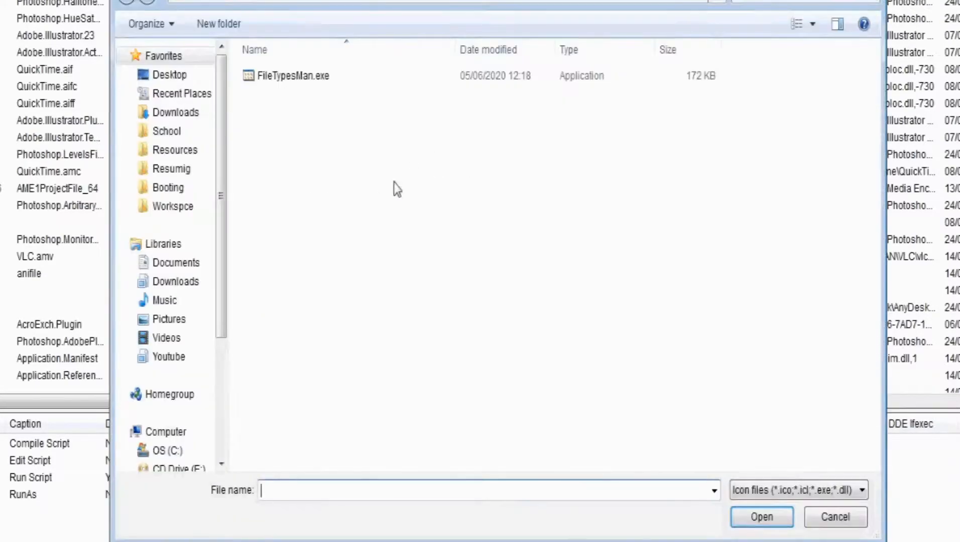
click(294, 75)
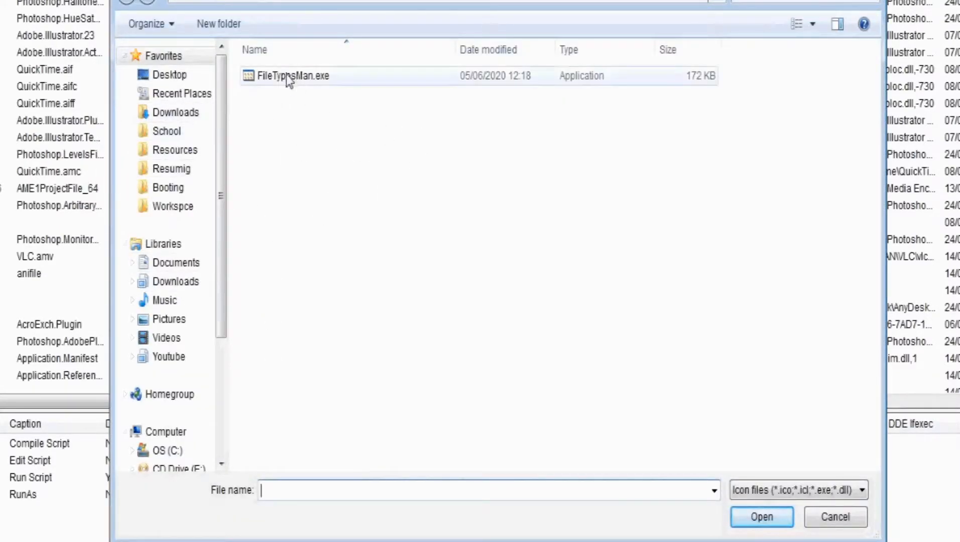
click(294, 75)
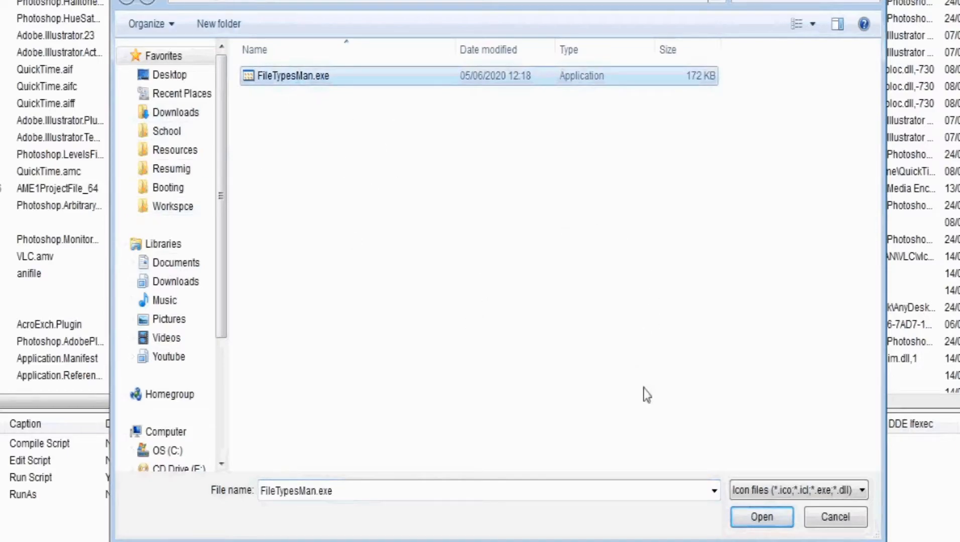
click(761, 517)
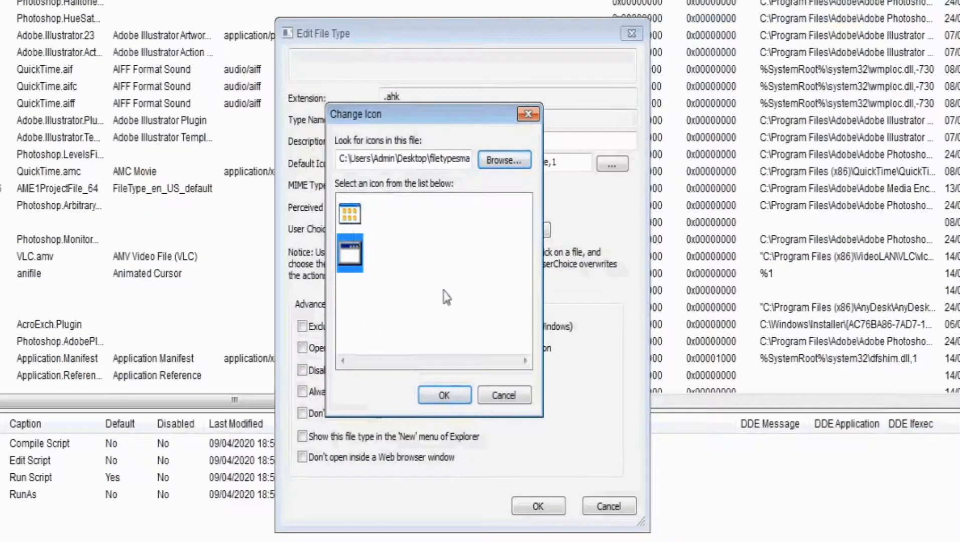
Step: Load icons from Downloads\HidMacros\HIDMacros.exe and confirm its icon as the .ahk default
click(503, 159)
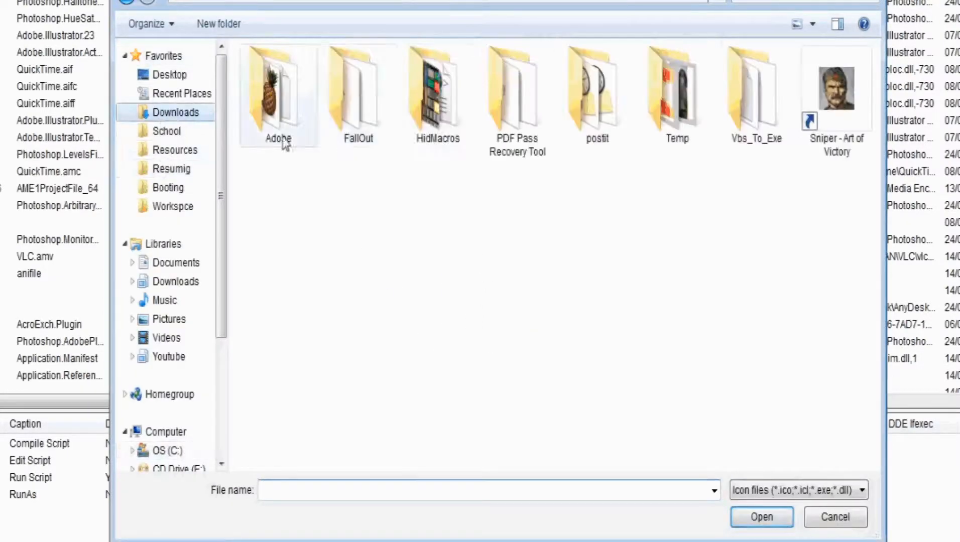
double_click(277, 88)
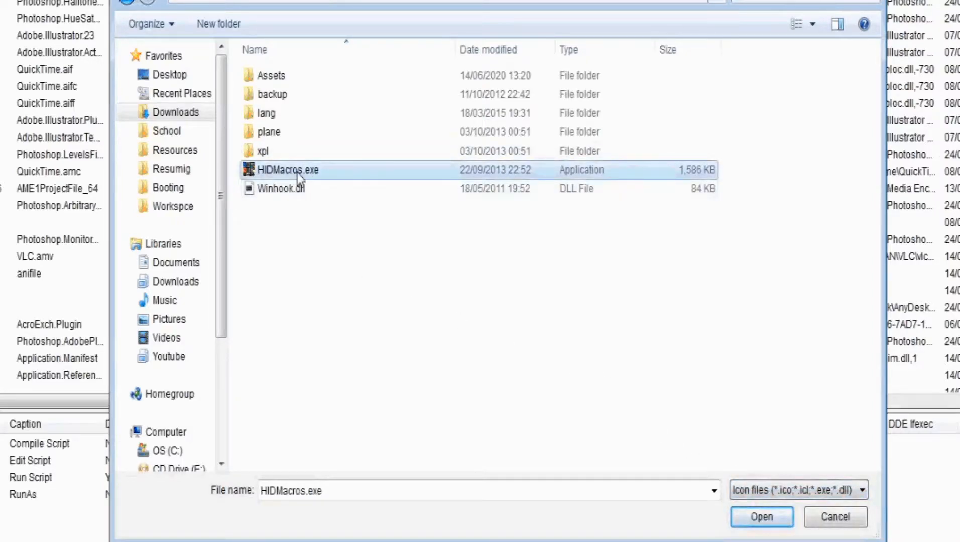
click(760, 518)
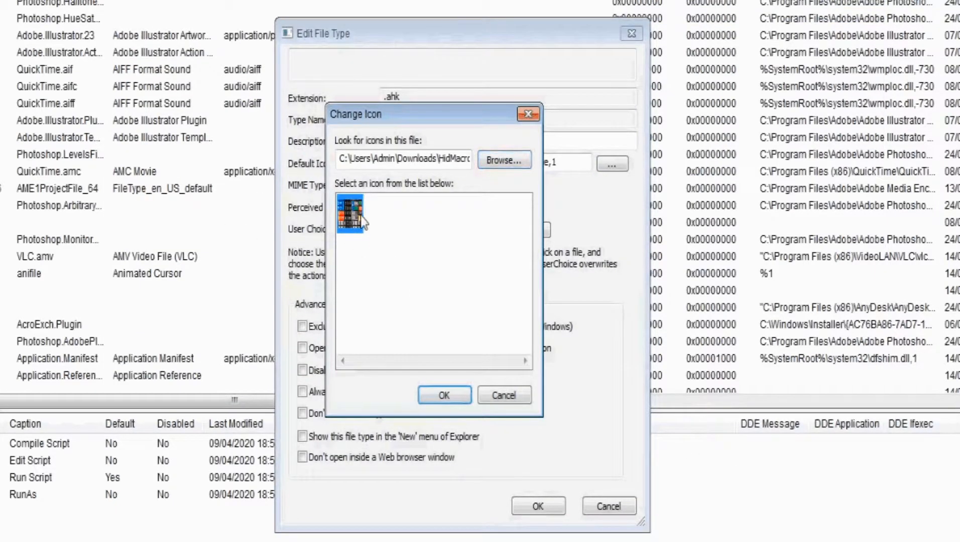
click(443, 395)
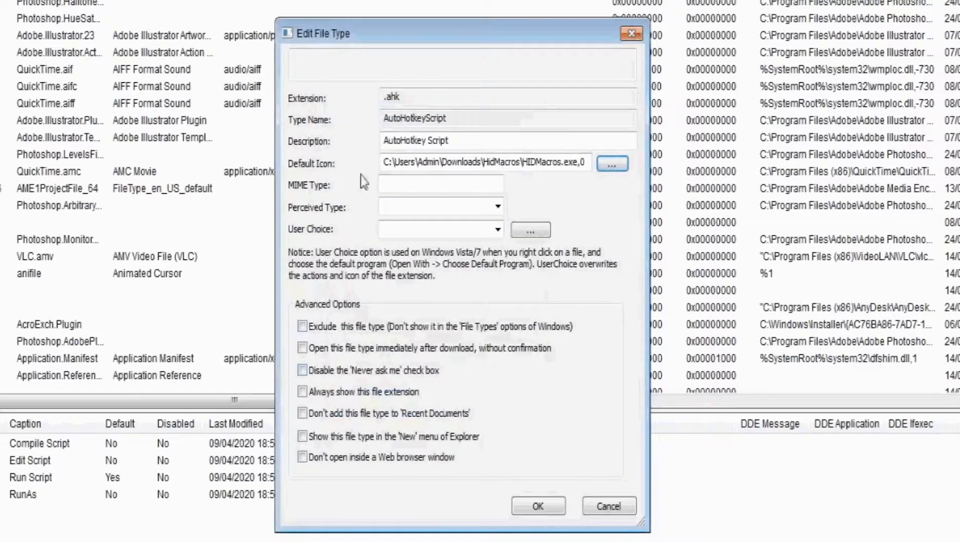
Step: Save the .ahk file type, recheck its entry via Find, and minimize to show the new desktop icons
click(537, 506)
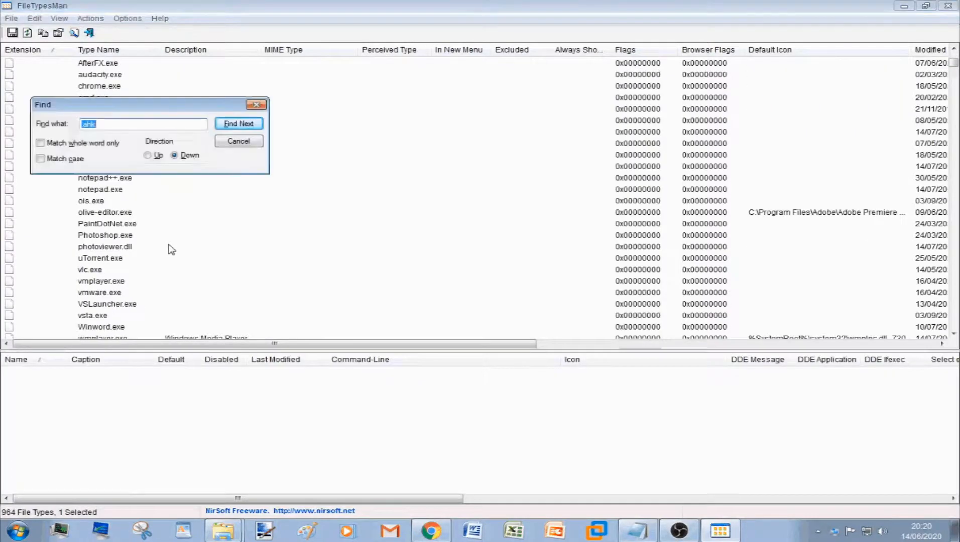
click(238, 123)
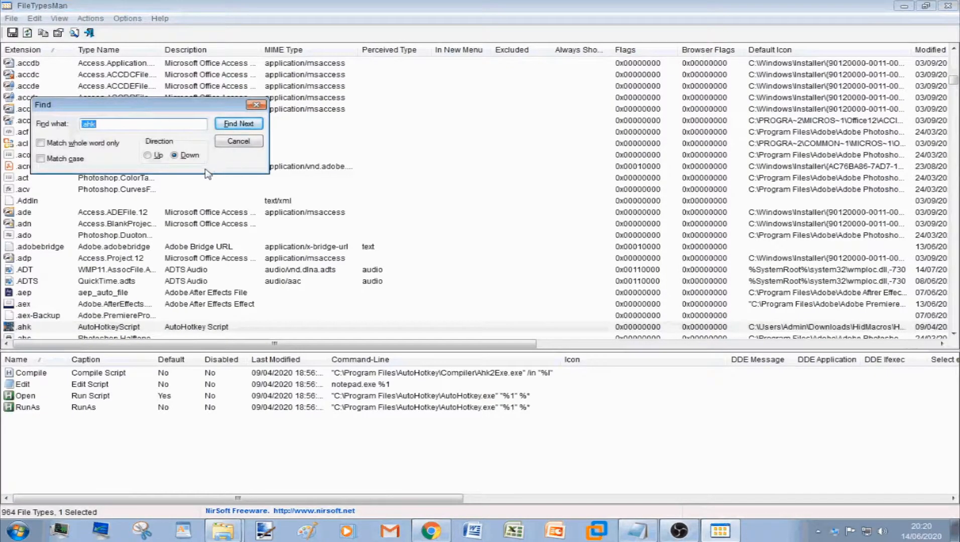
click(238, 124)
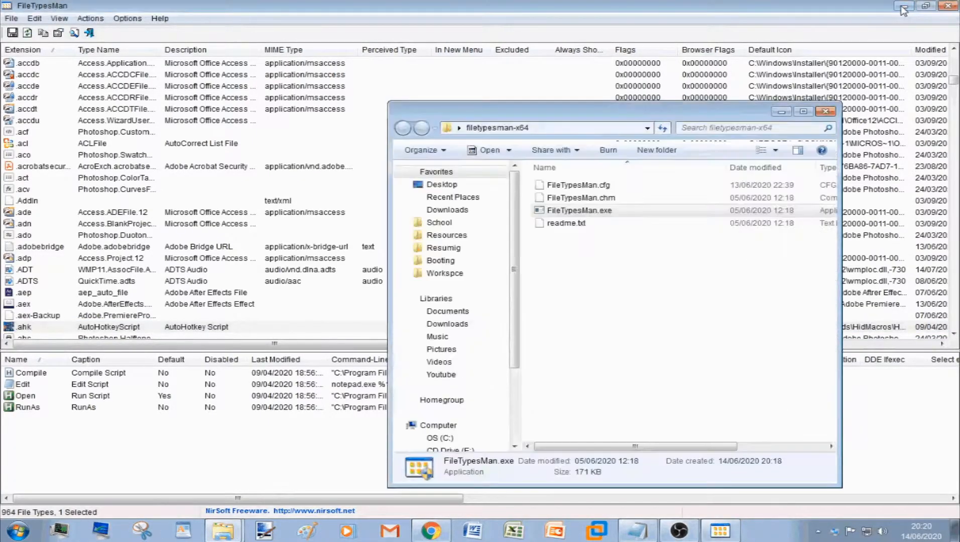
click(947, 5)
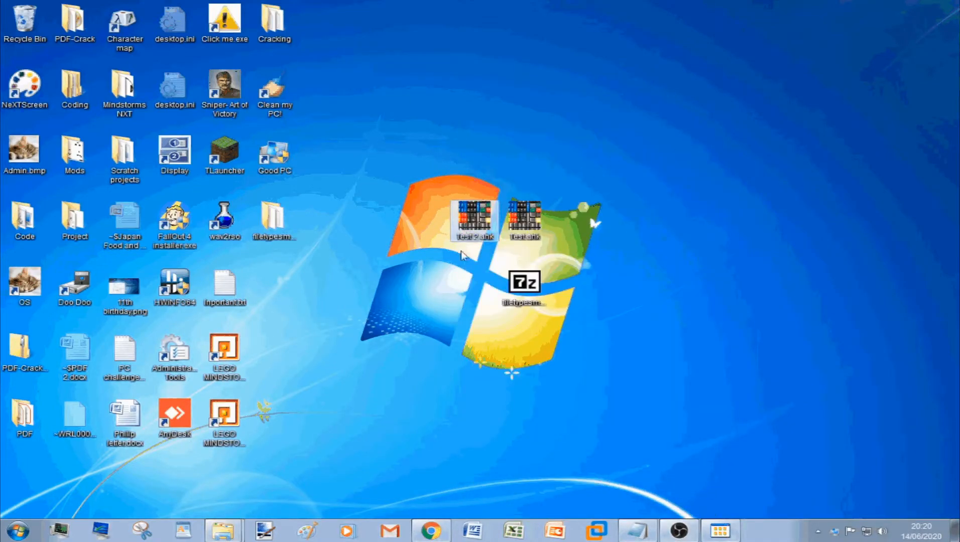
click(473, 219)
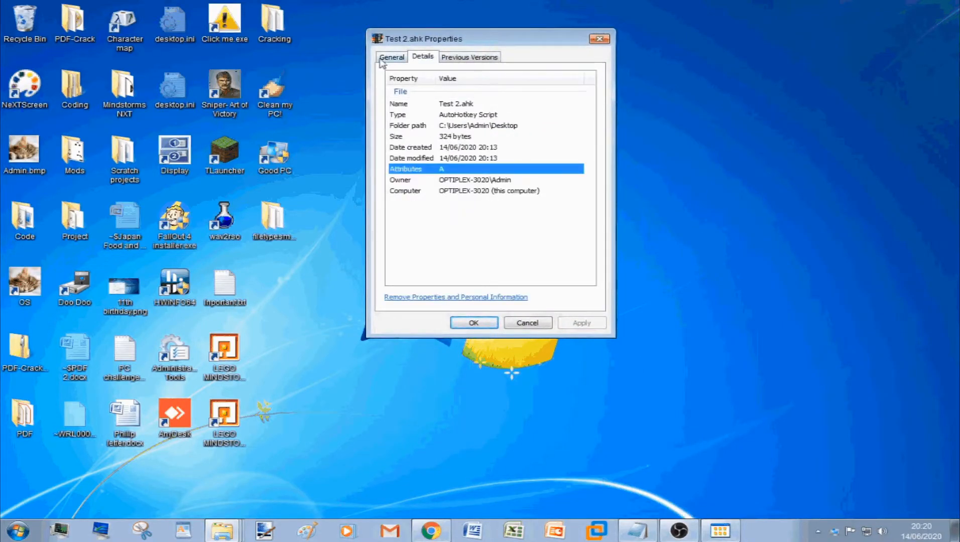
click(392, 56)
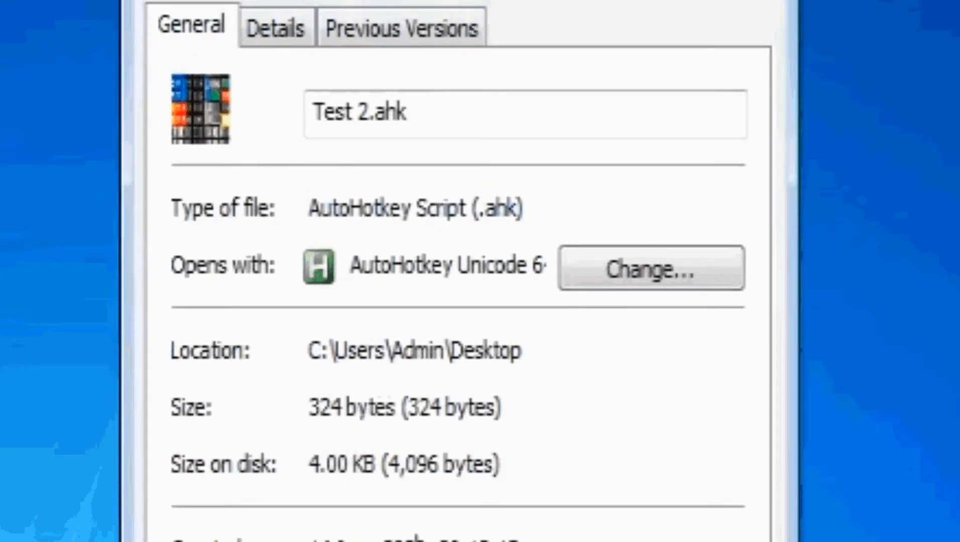
click(571, 256)
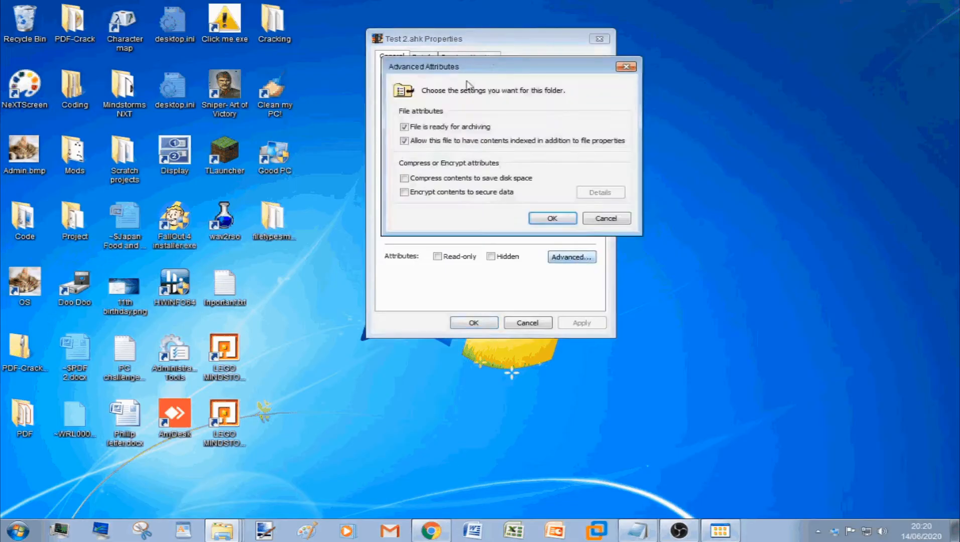
click(551, 219)
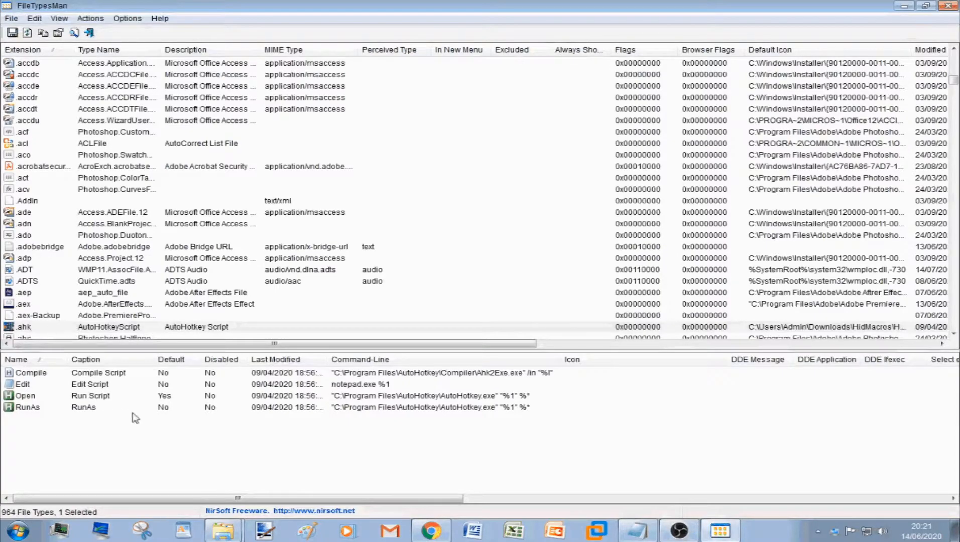
Step: Launch Paint from the Start search and draw a small smiley face on the canvas
click(15, 530)
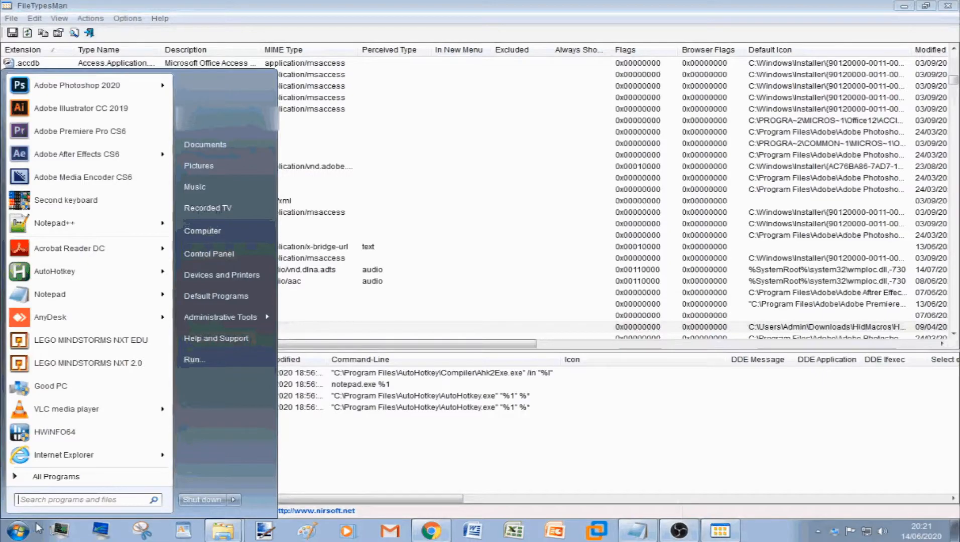
text(painty)
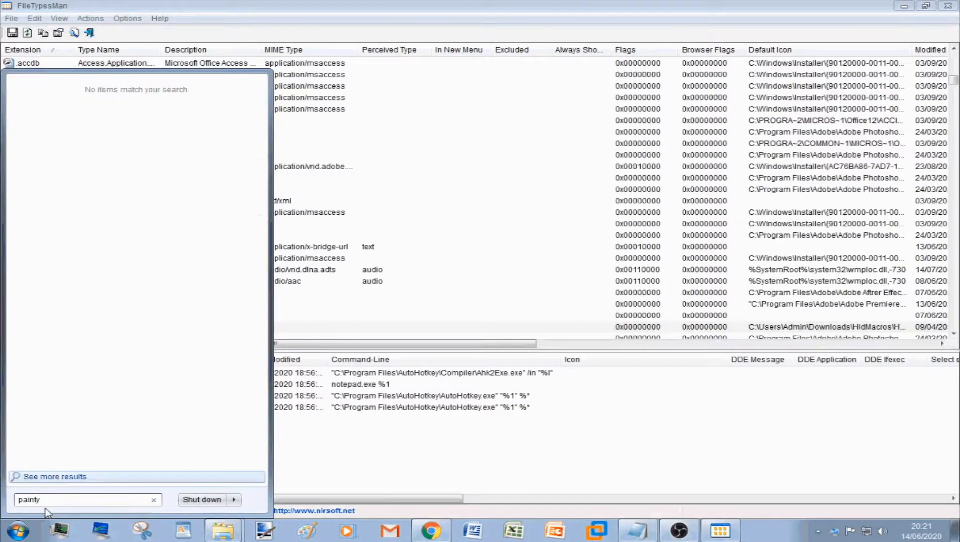
key(BackSpace)
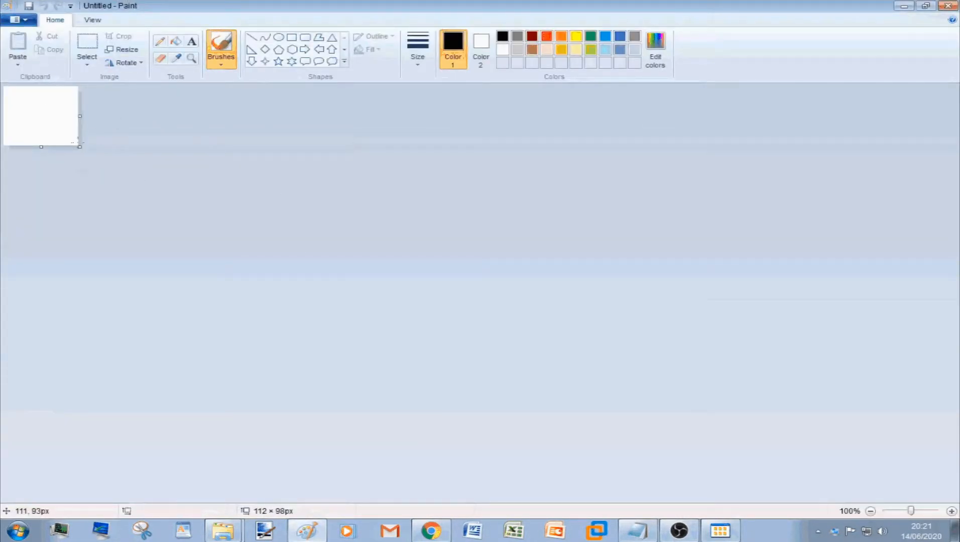
drag(30, 98, 34, 111)
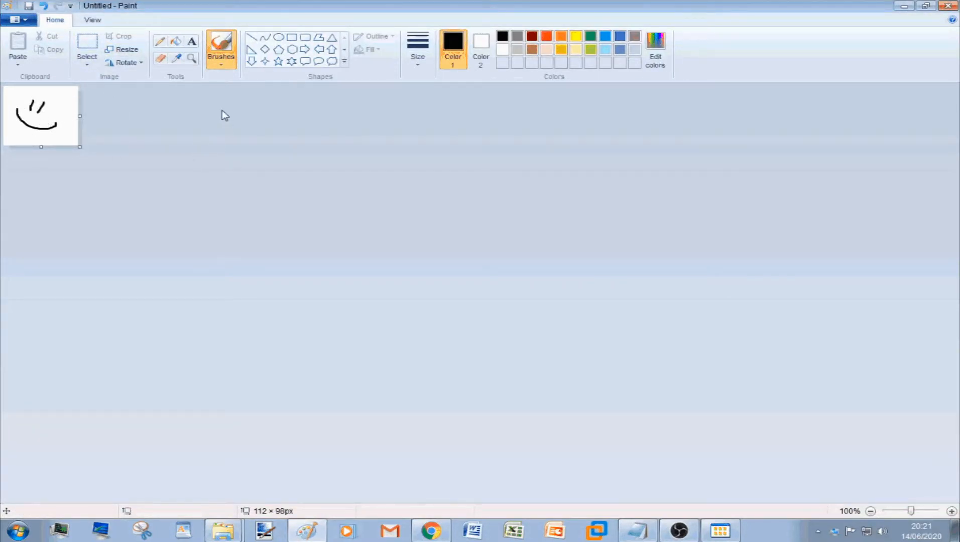
mouse_move(214, 184)
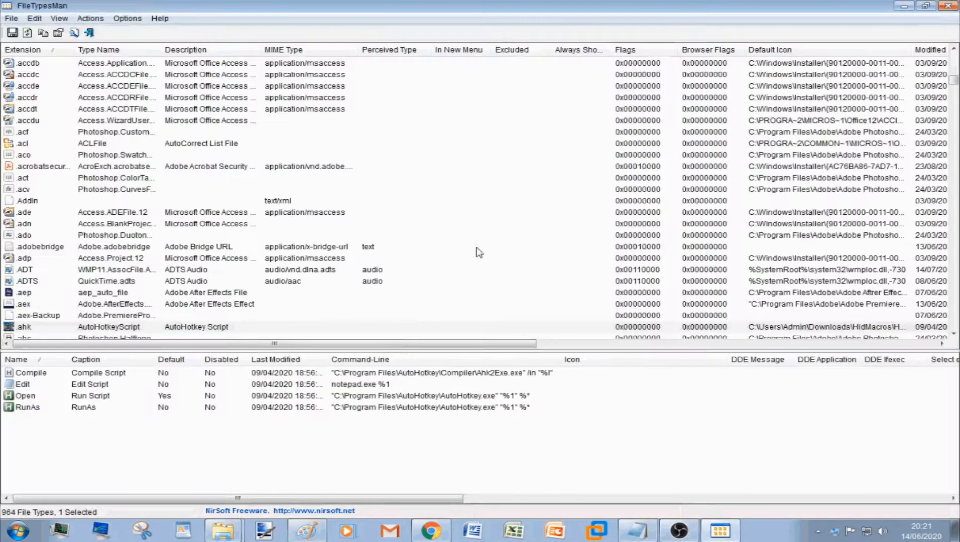
Step: Search 'png to ico' in Chrome and open the ConvertICO converter
click(431, 530)
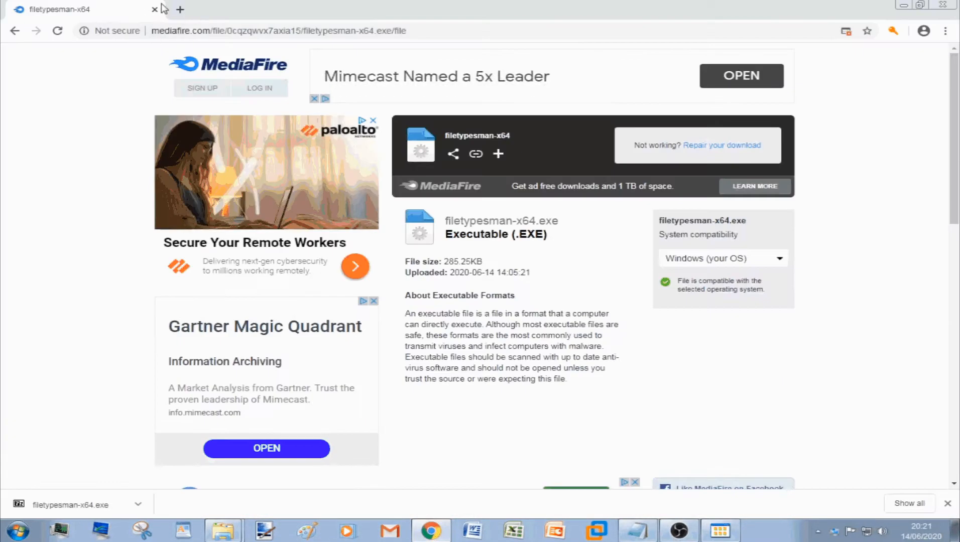
text(png to ico)
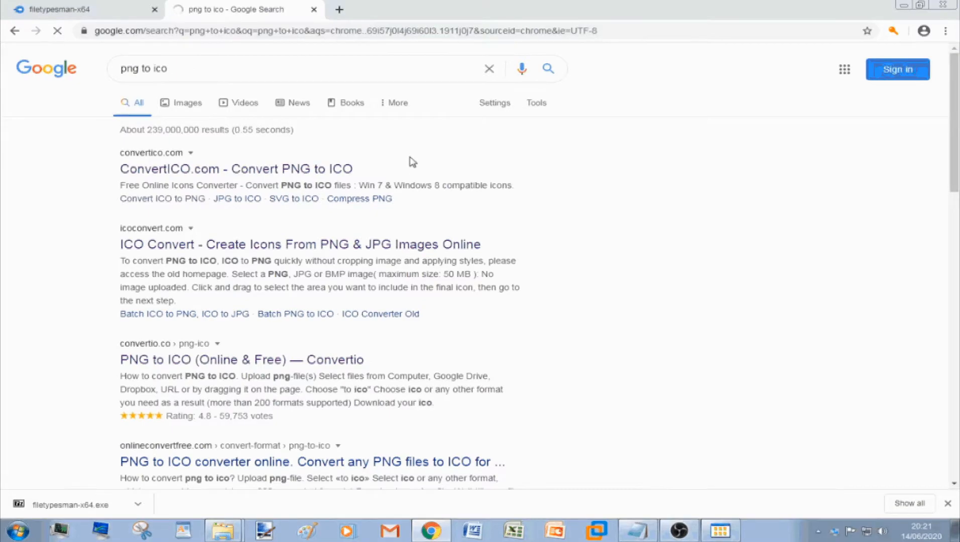
click(236, 169)
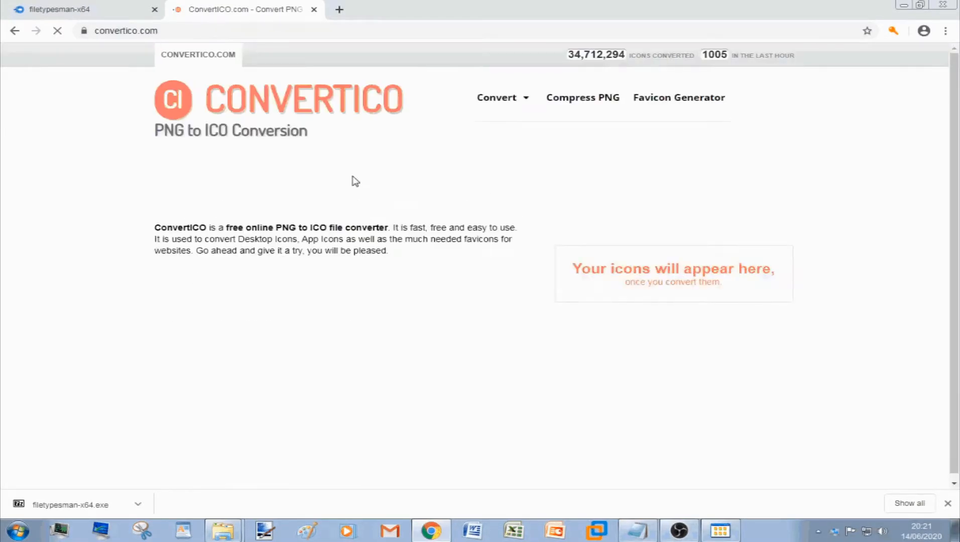
Step: Upload Untitled.png to ConvertICO and download the converted Untitled.ico
scroll(down, 3)
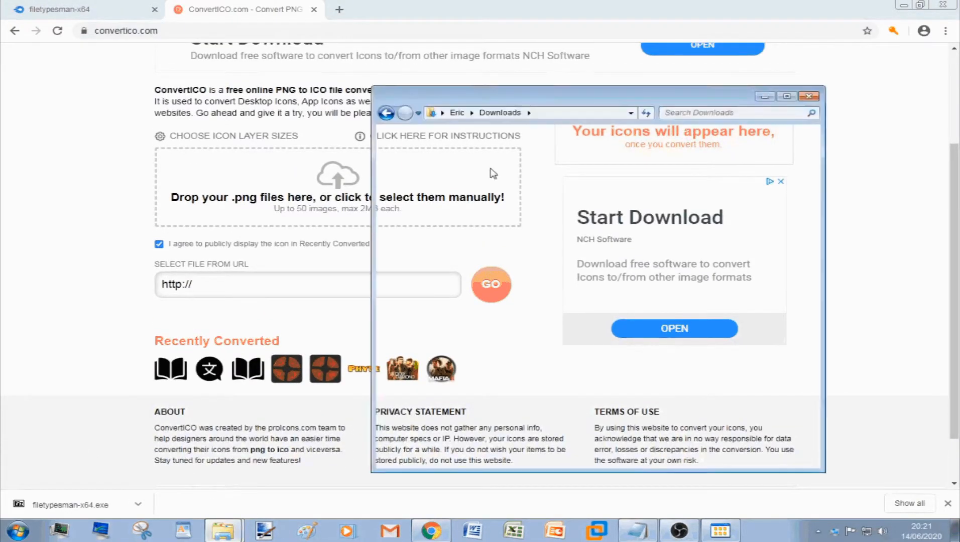
click(808, 97)
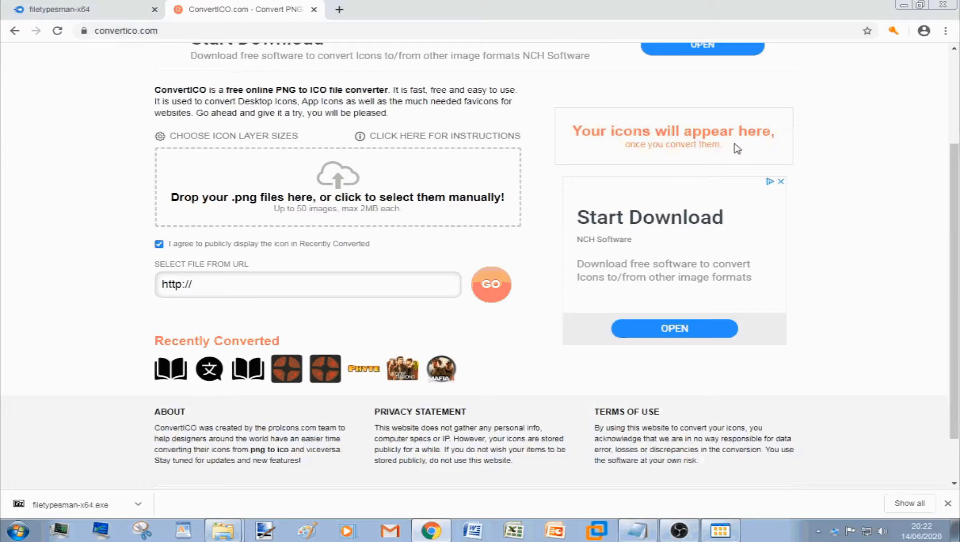
mouse_move(203, 23)
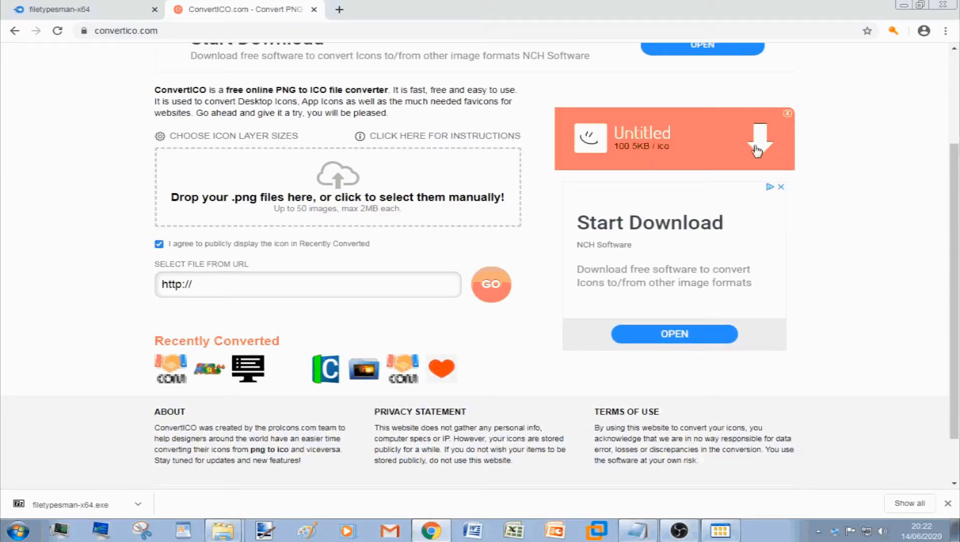
click(759, 139)
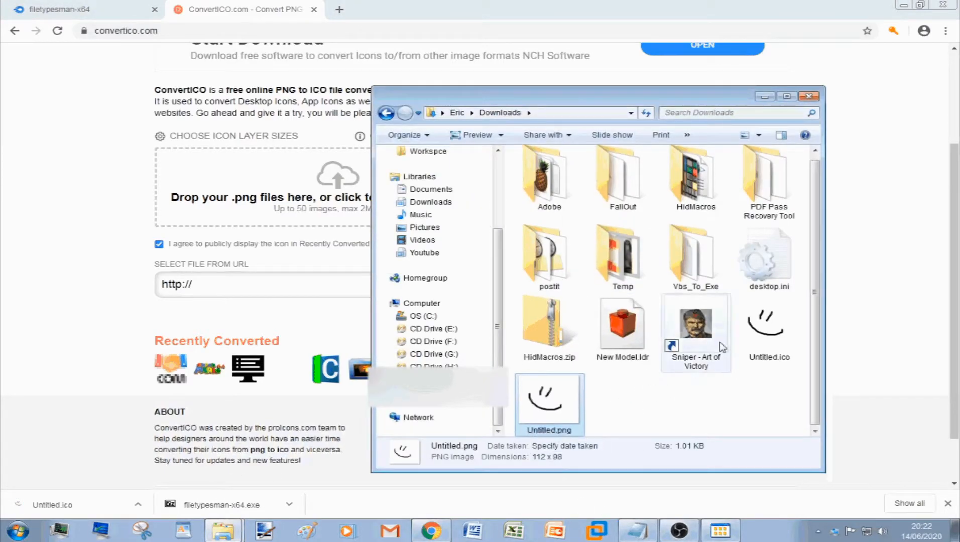
Step: Assign Downloads\Untitled.ico (the smiley) as the .ahk file type's default icon
double_click(769, 323)
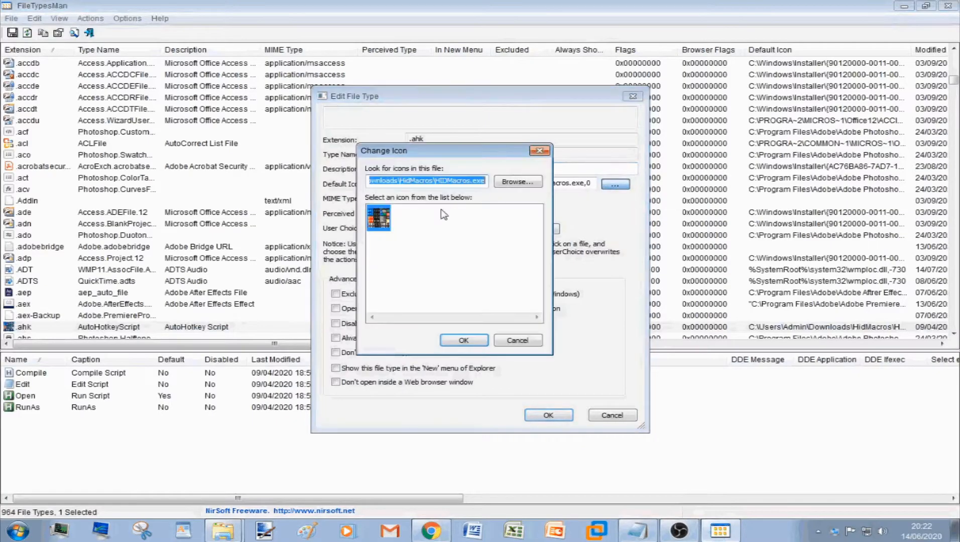
click(517, 180)
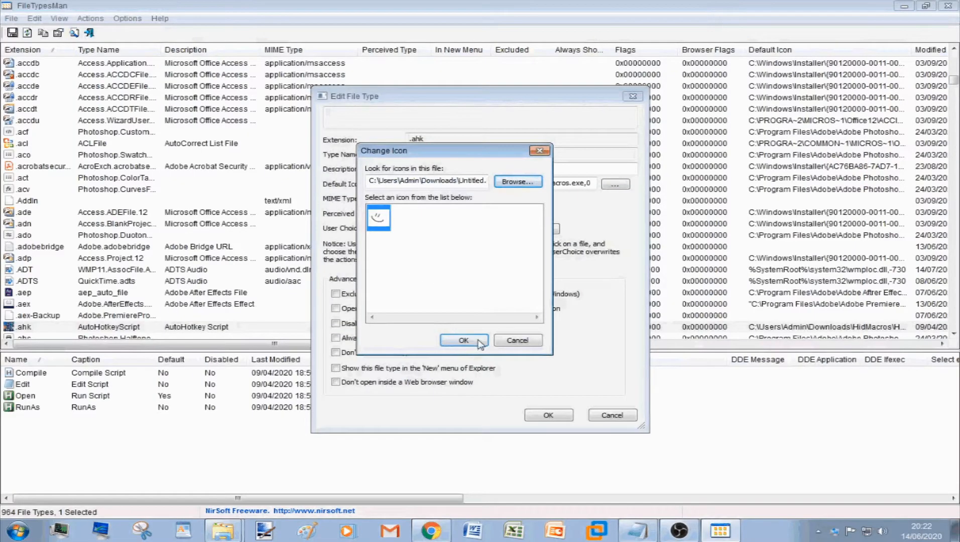
click(464, 340)
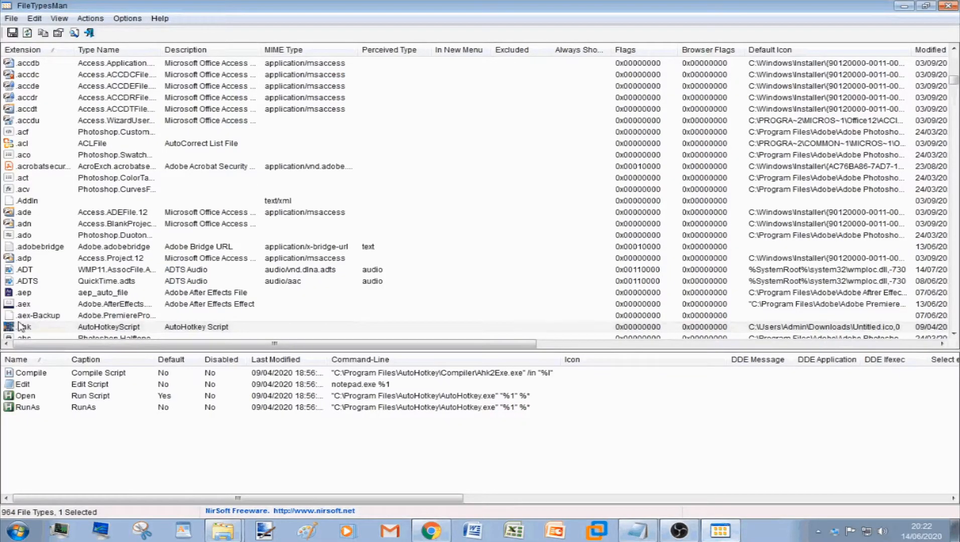
Step: Browse to C:\Program Files\AutoHotkey and pick AutoHotkey.exe as the .ahk icon source
click(614, 184)
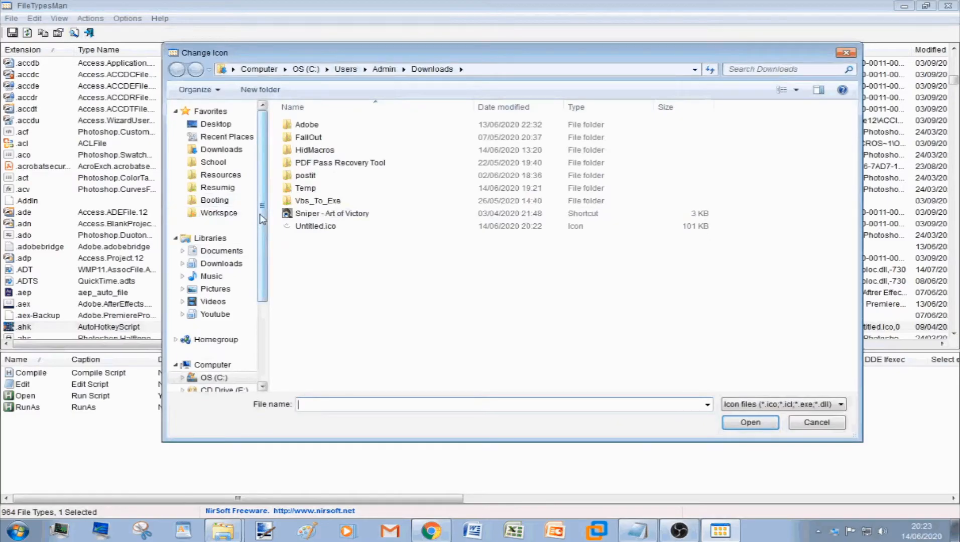
click(305, 69)
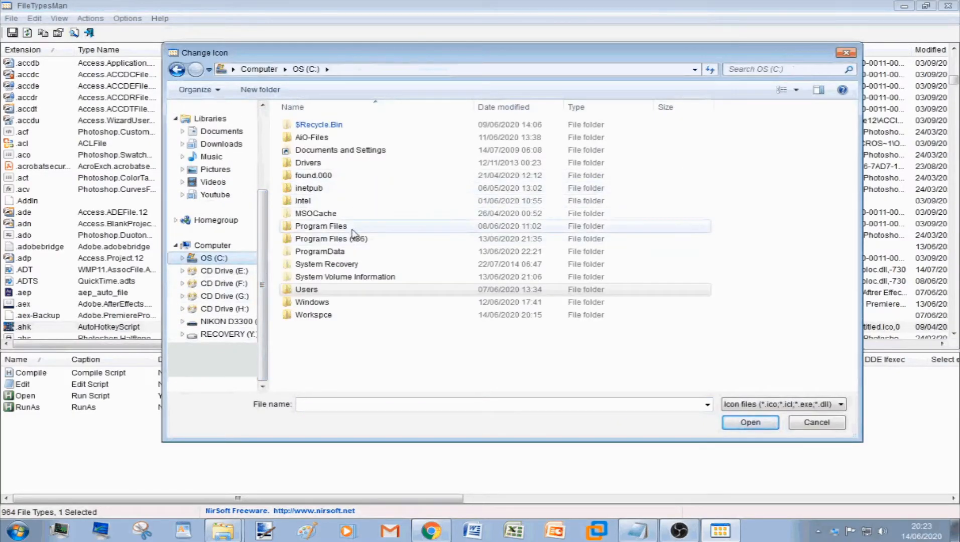
double_click(331, 239)
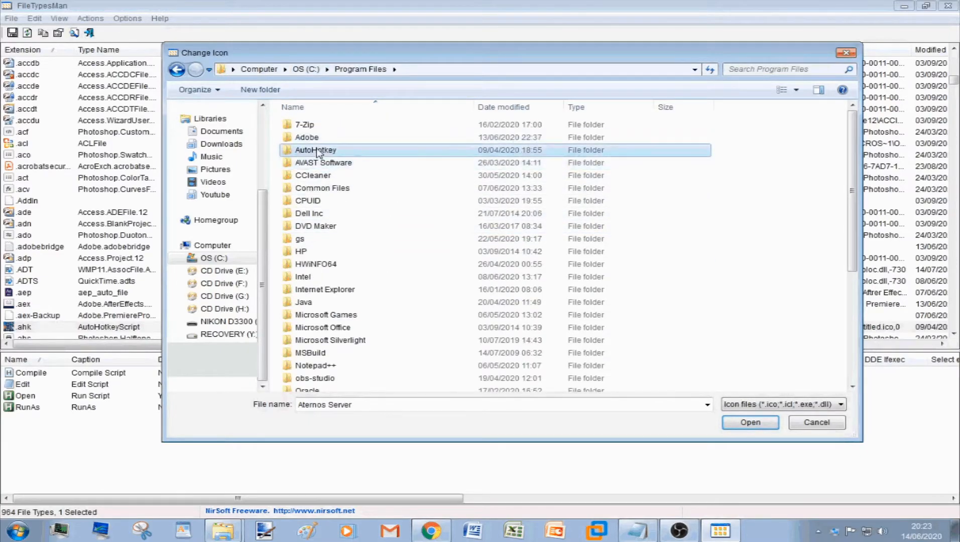
double_click(314, 150)
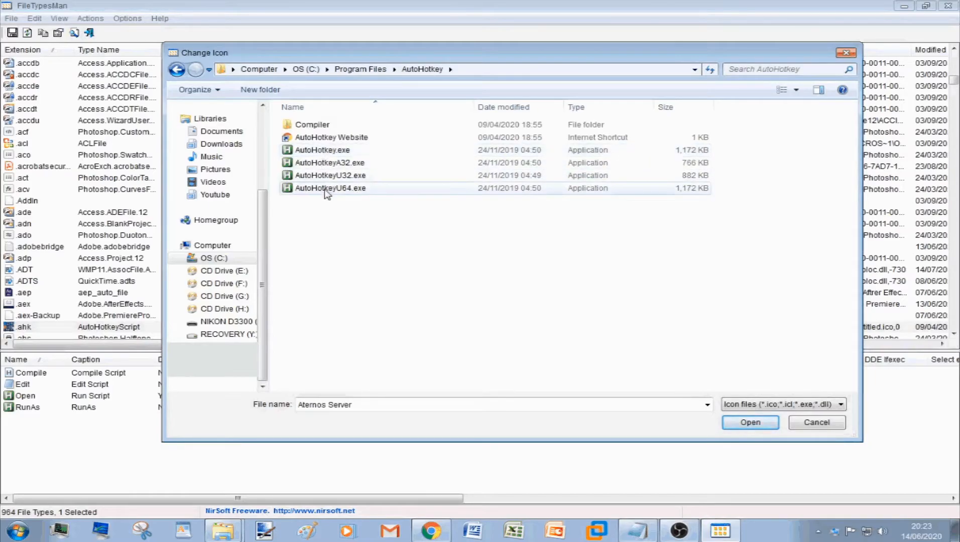
click(749, 422)
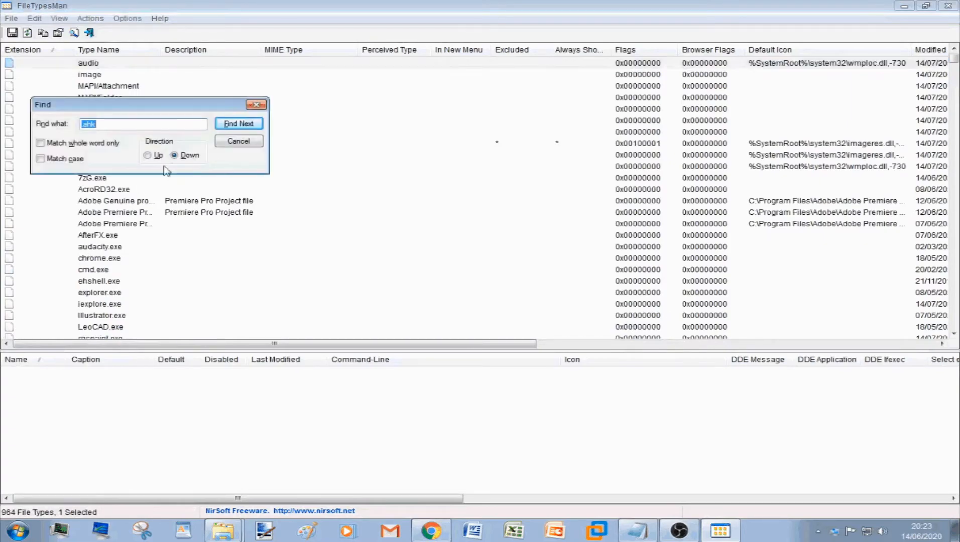
Step: Find the .ahk entry now showing the AutoHotkey icon, then dismiss the Find box
click(238, 123)
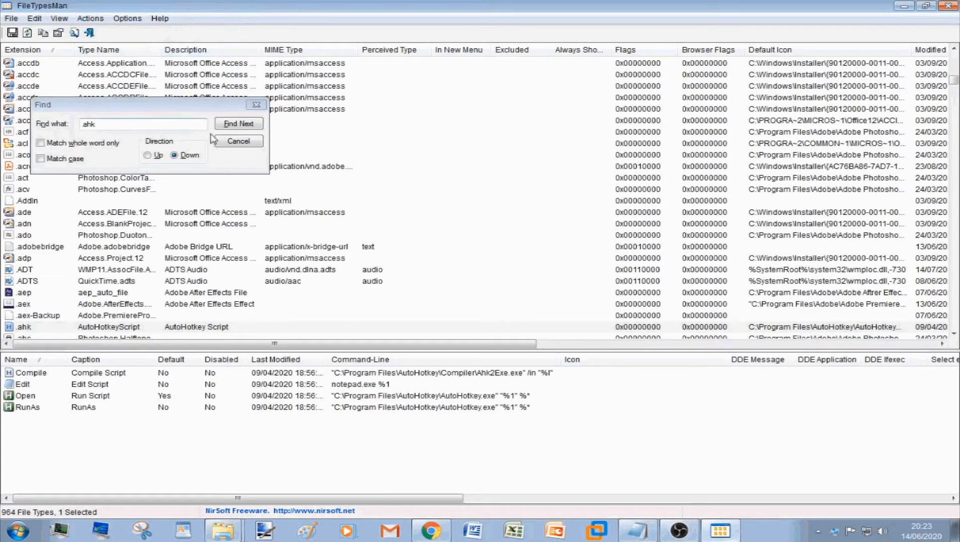
click(238, 124)
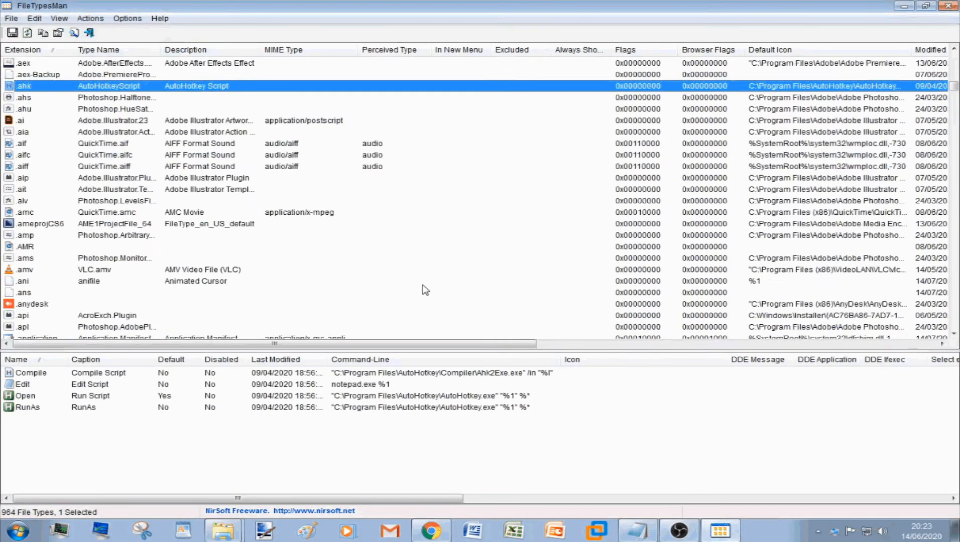
scroll(down, 3)
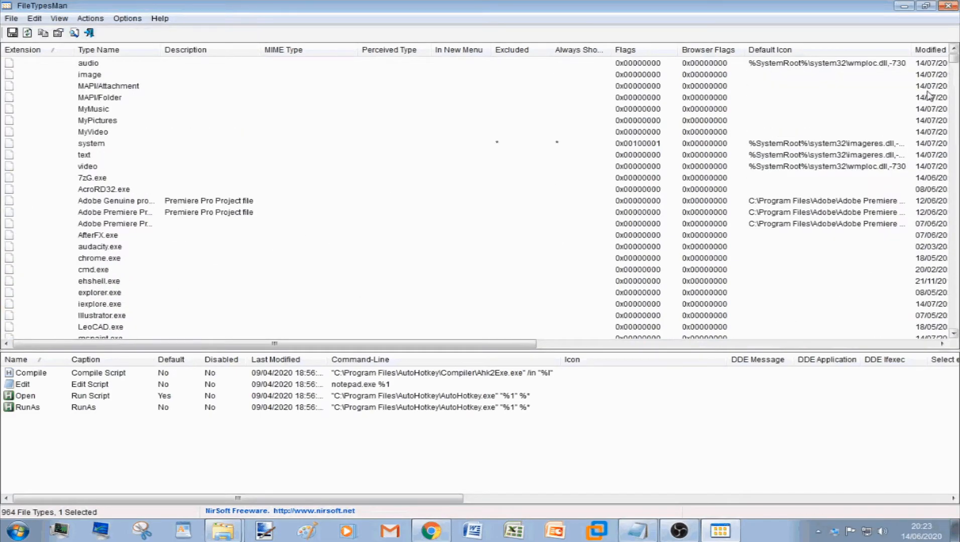
mouse_move(892, 23)
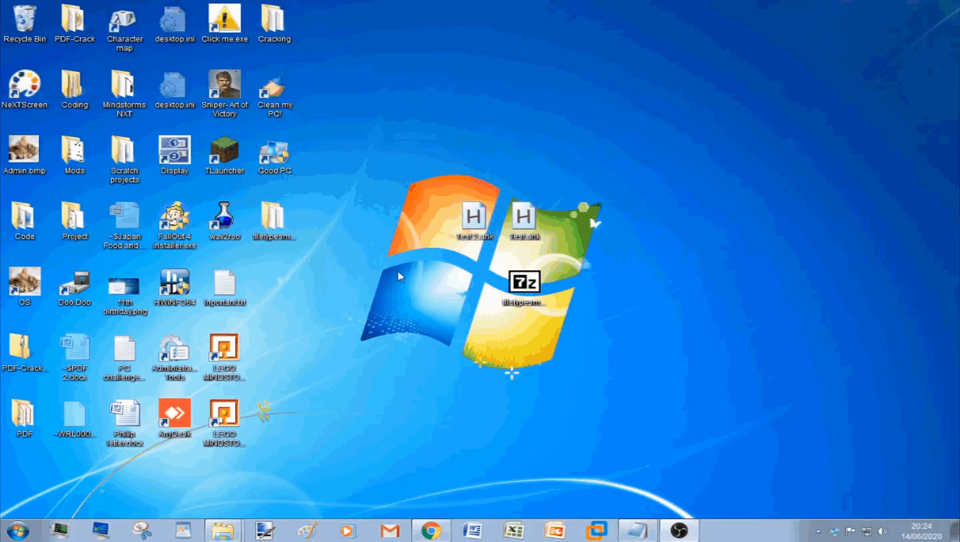
mouse_move(404, 291)
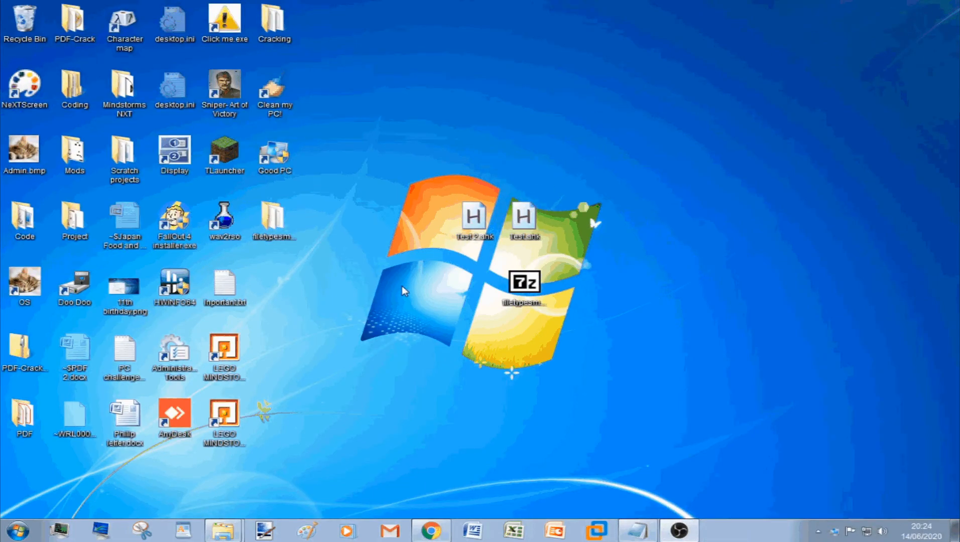